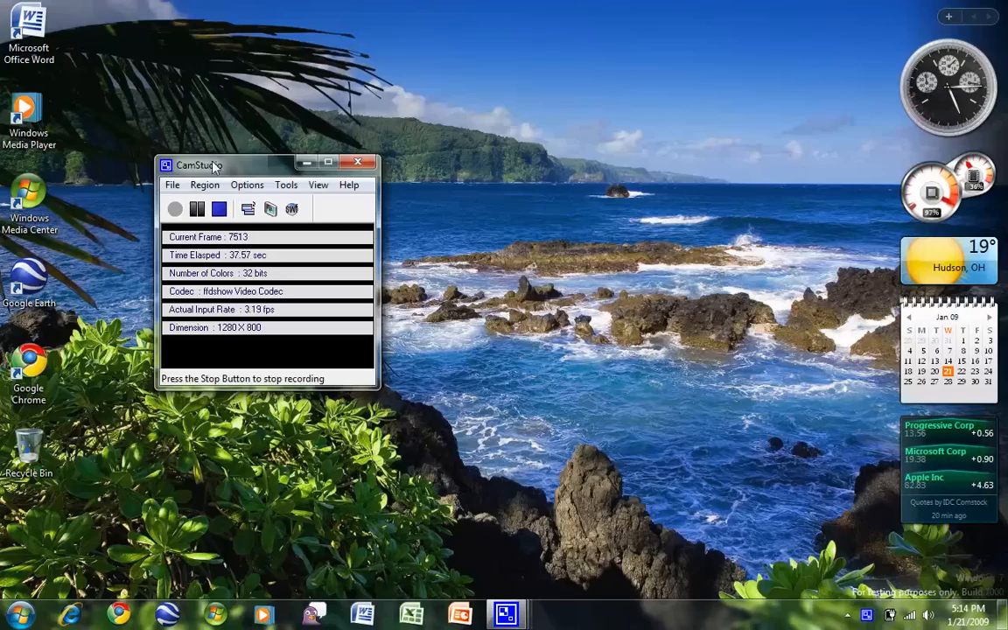
Step: Move the CamStudio recorder window toward the right side of the desktop
{"action": "left_click_drag", "start_coordinate": [210, 165], "coordinate": [692, 42]}
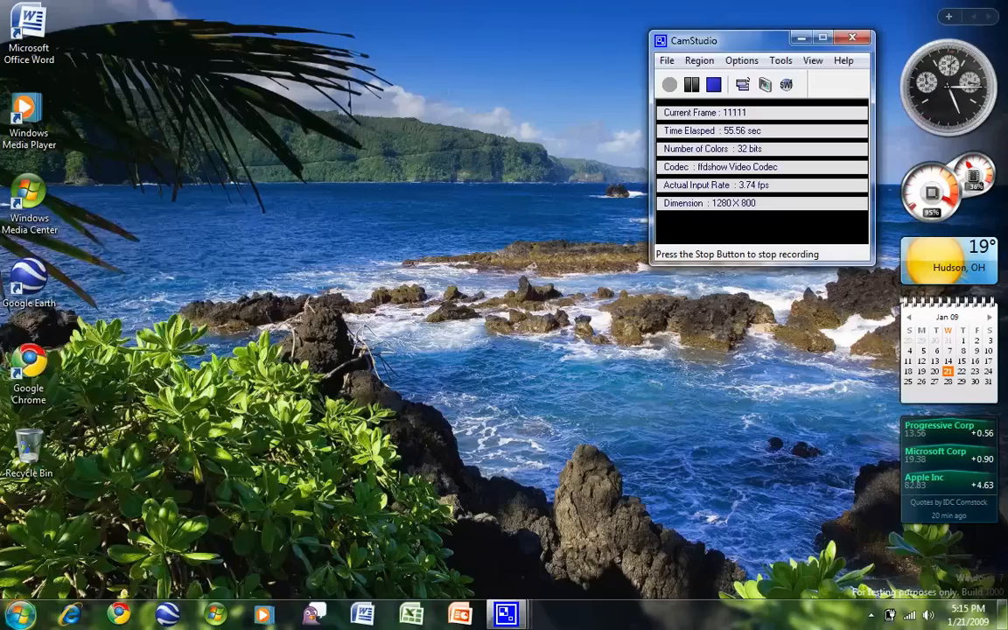
{"action": "left_click", "coordinate": [14, 616]}
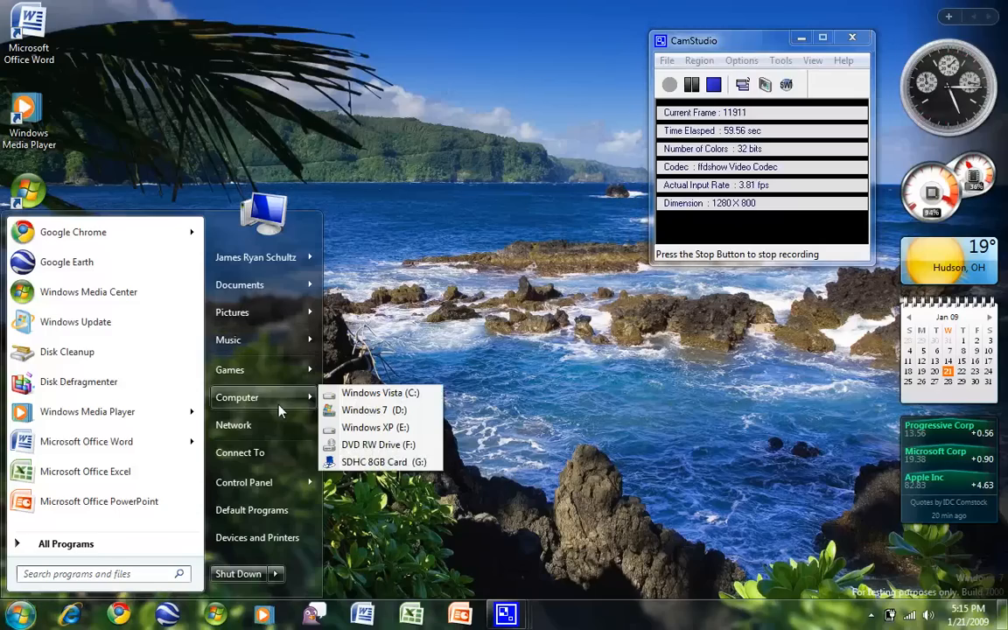
{"action": "mouse_move", "coordinate": [380, 392]}
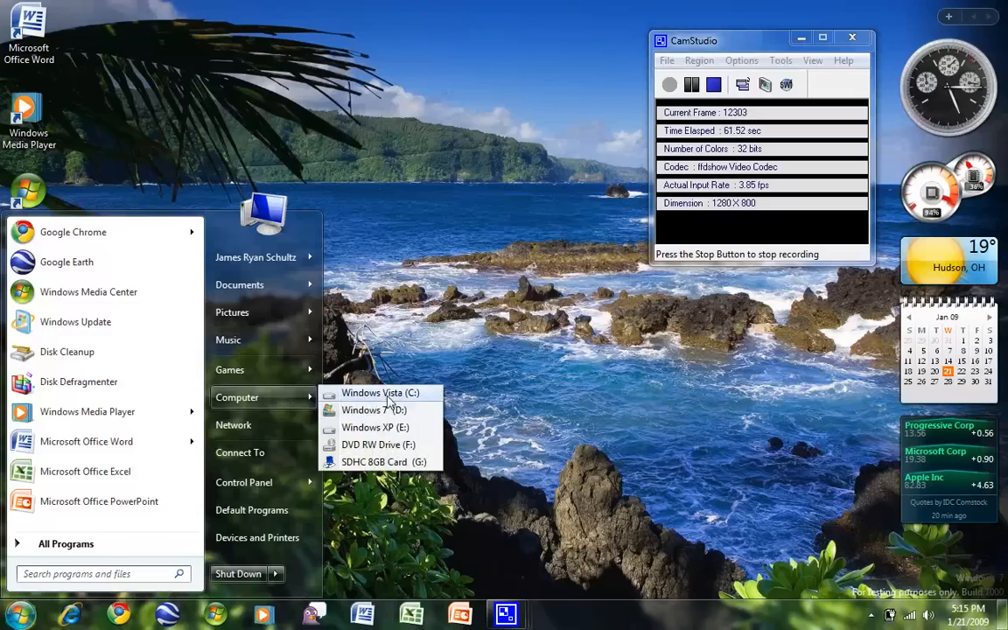
{"action": "mouse_move", "coordinate": [375, 409]}
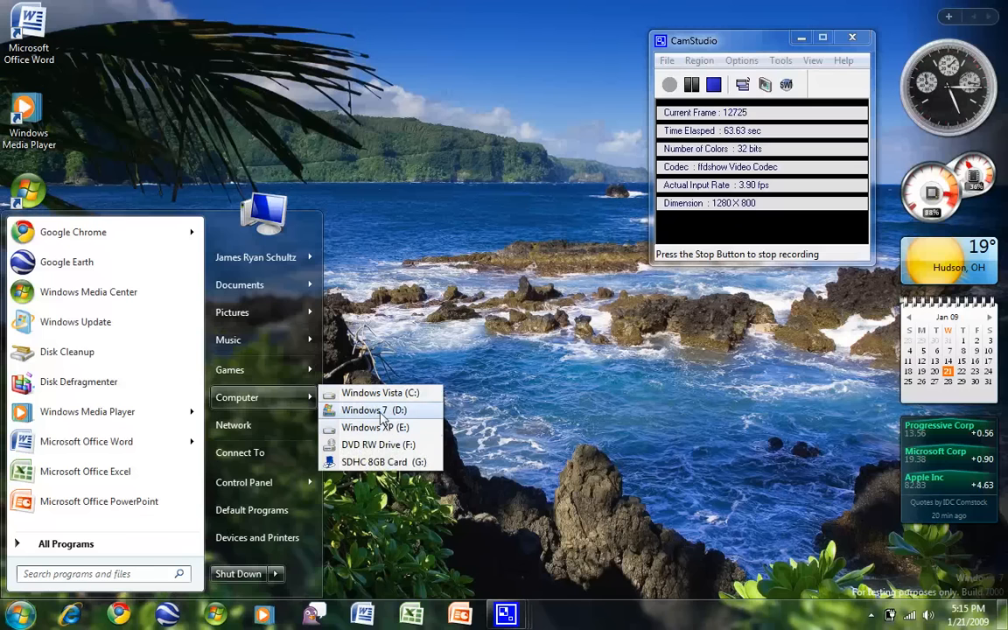
{"action": "mouse_move", "coordinate": [392, 392]}
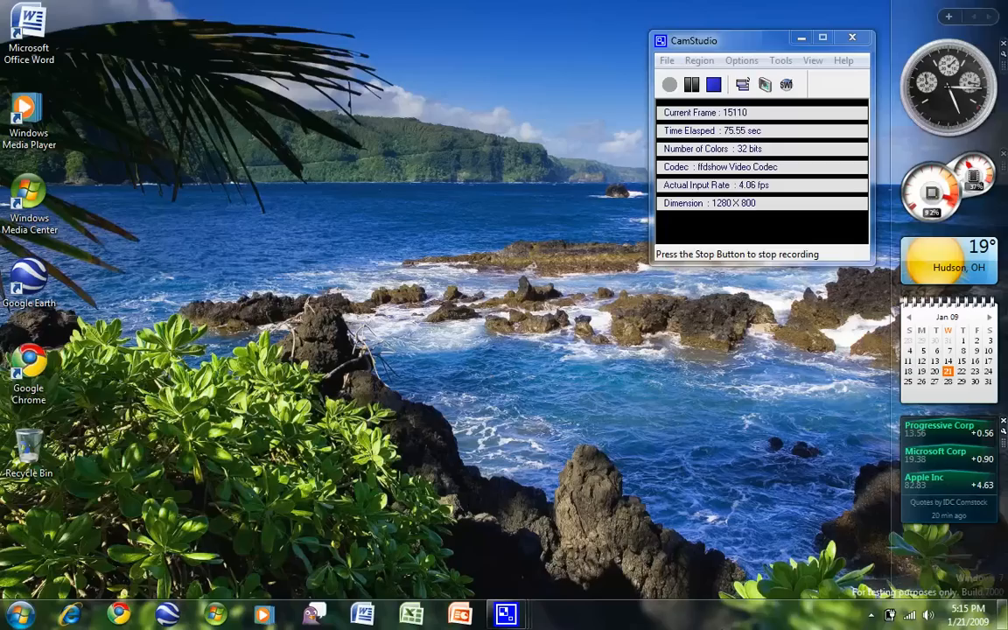
{"action": "left_click", "coordinate": [16, 616]}
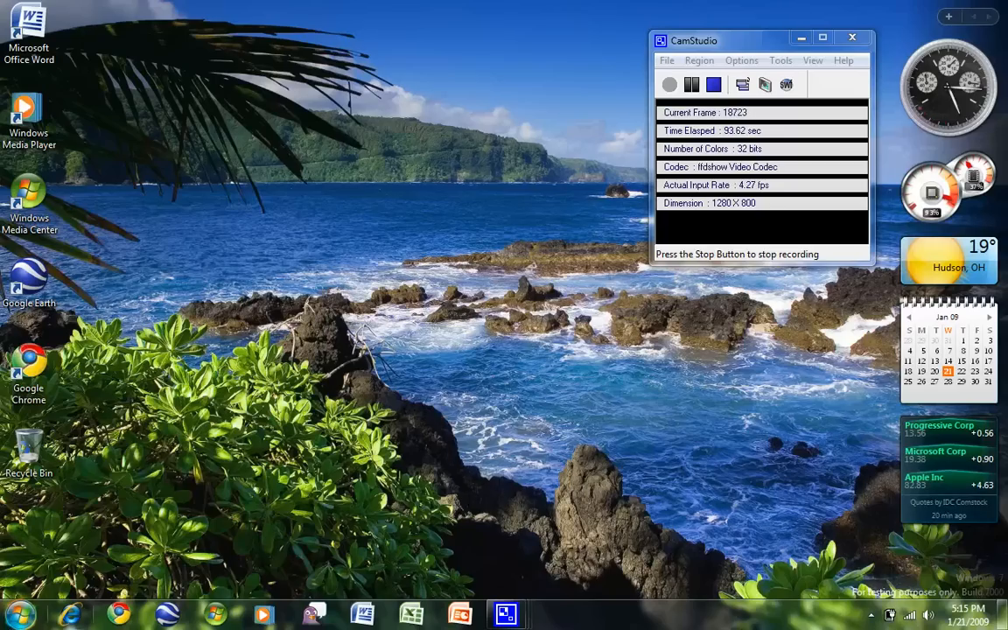
{"action": "right_click", "coordinate": [613, 616]}
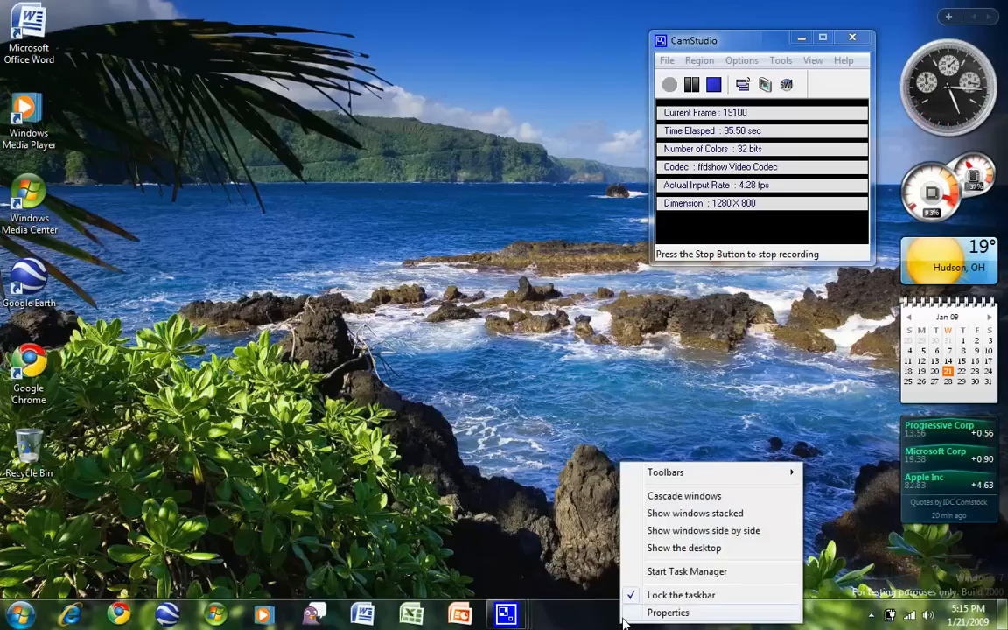
{"action": "left_click", "coordinate": [668, 613]}
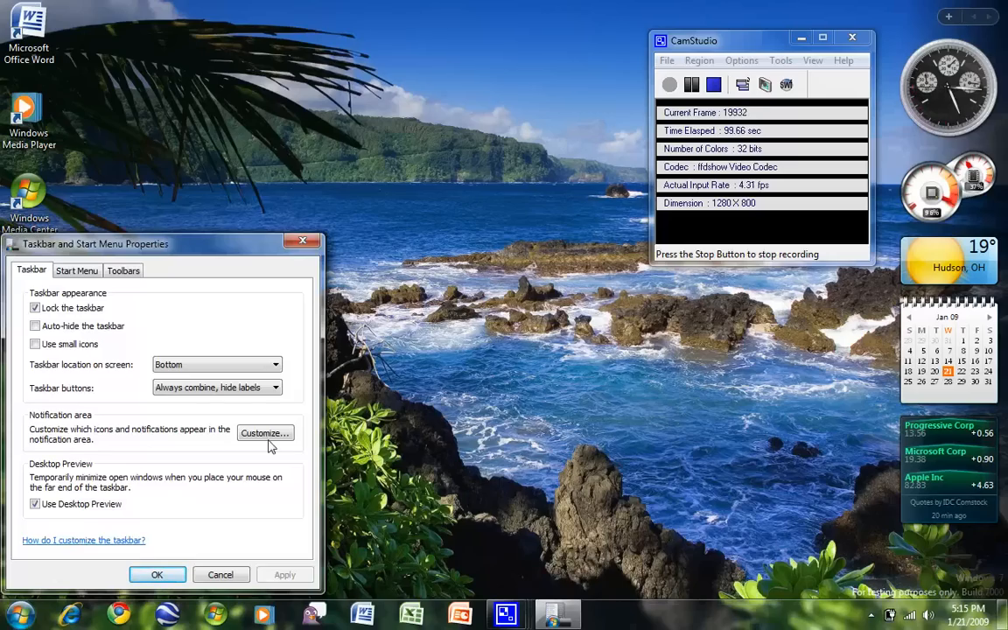
{"action": "left_click", "coordinate": [35, 343]}
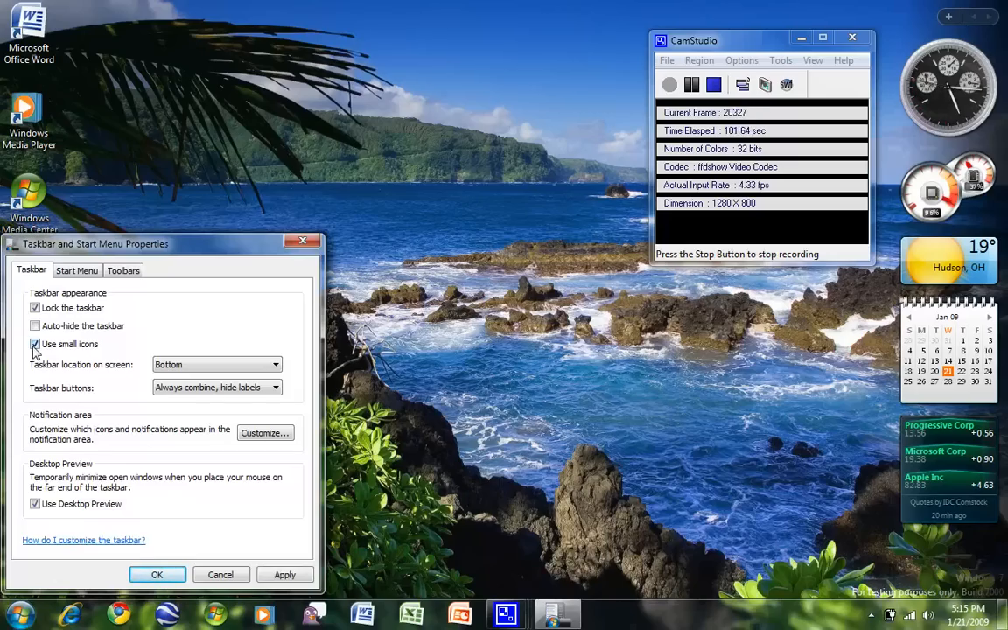
{"action": "left_click", "coordinate": [284, 574]}
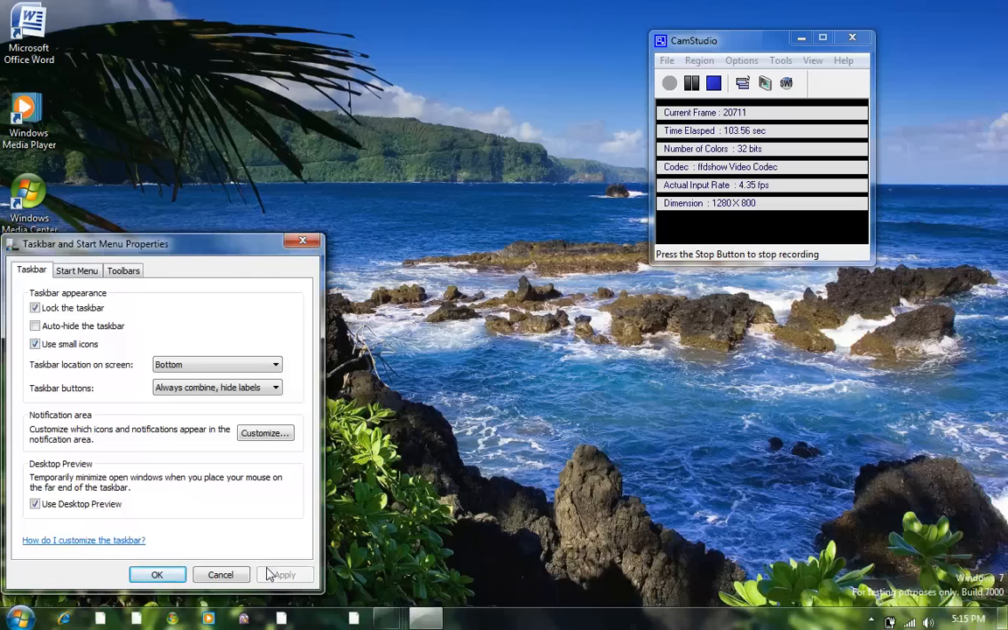
{"action": "left_click", "coordinate": [14, 620]}
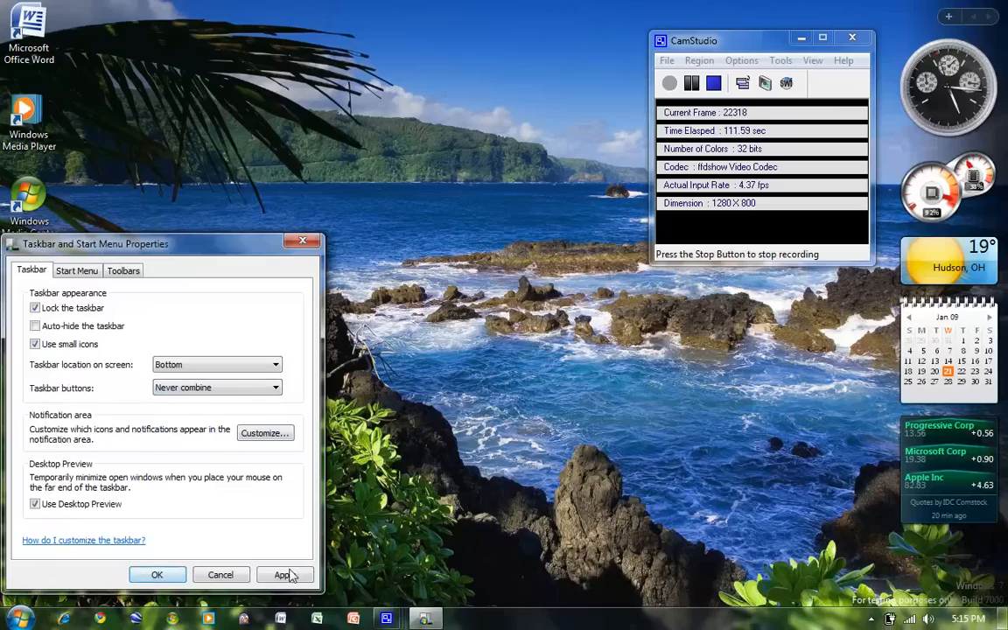
{"action": "left_click", "coordinate": [283, 574]}
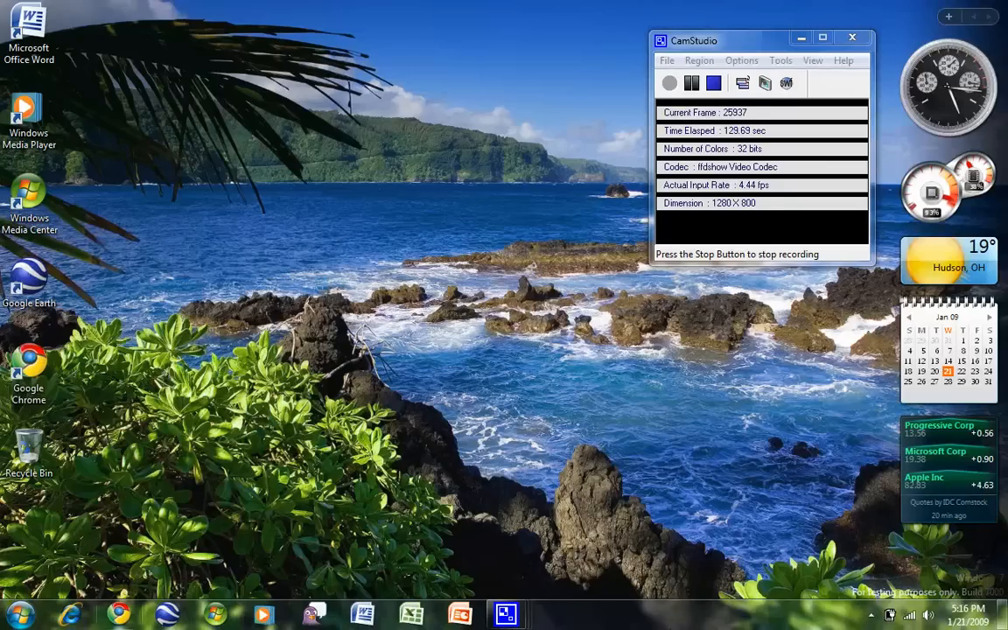
{"action": "left_click", "coordinate": [15, 614]}
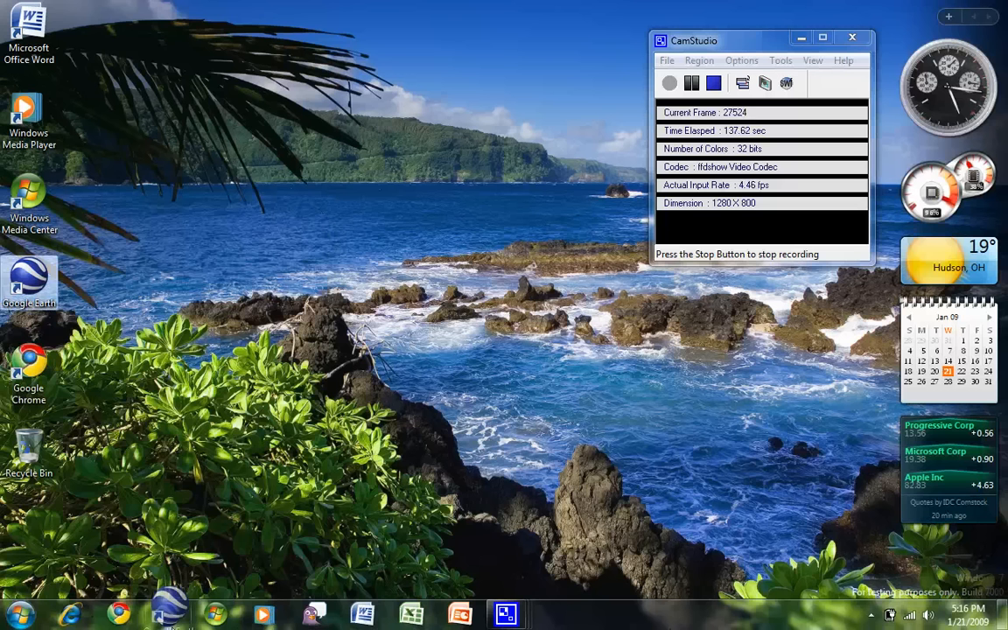
{"action": "right_click", "coordinate": [61, 294]}
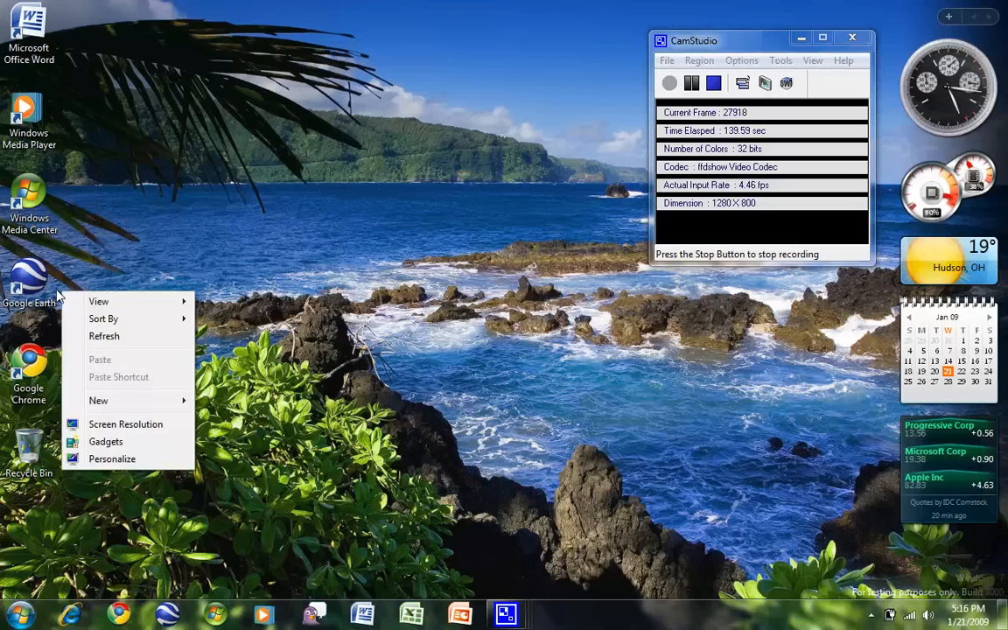
{"action": "right_click", "coordinate": [28, 277]}
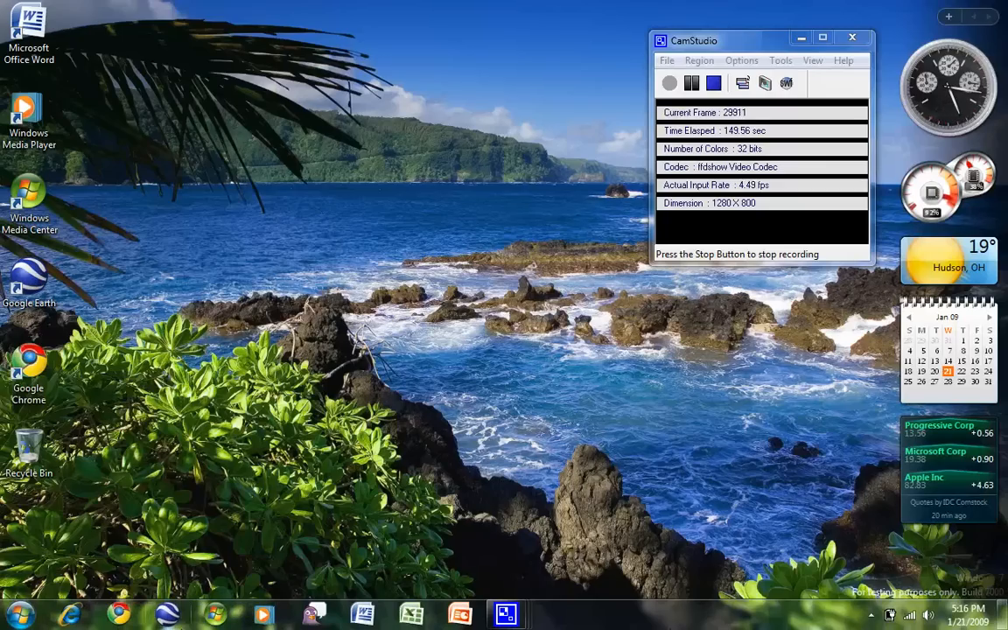
{"action": "left_click", "coordinate": [68, 613]}
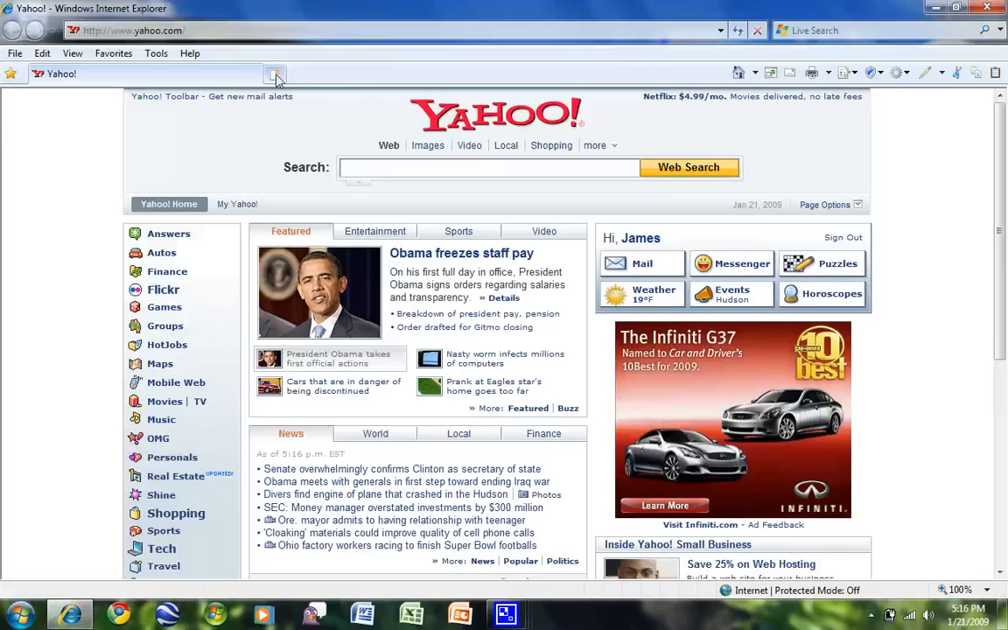
Step: Open a second Internet Explorer tab and load the Yahoo! home page in it
{"action": "left_click", "coordinate": [277, 73]}
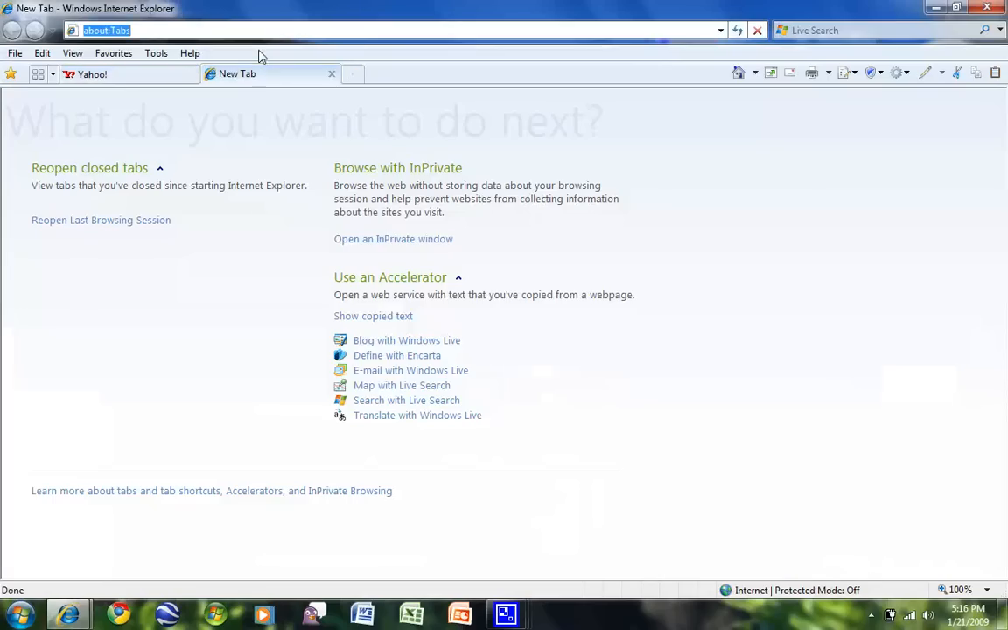
{"action": "key", "text": "Return"}
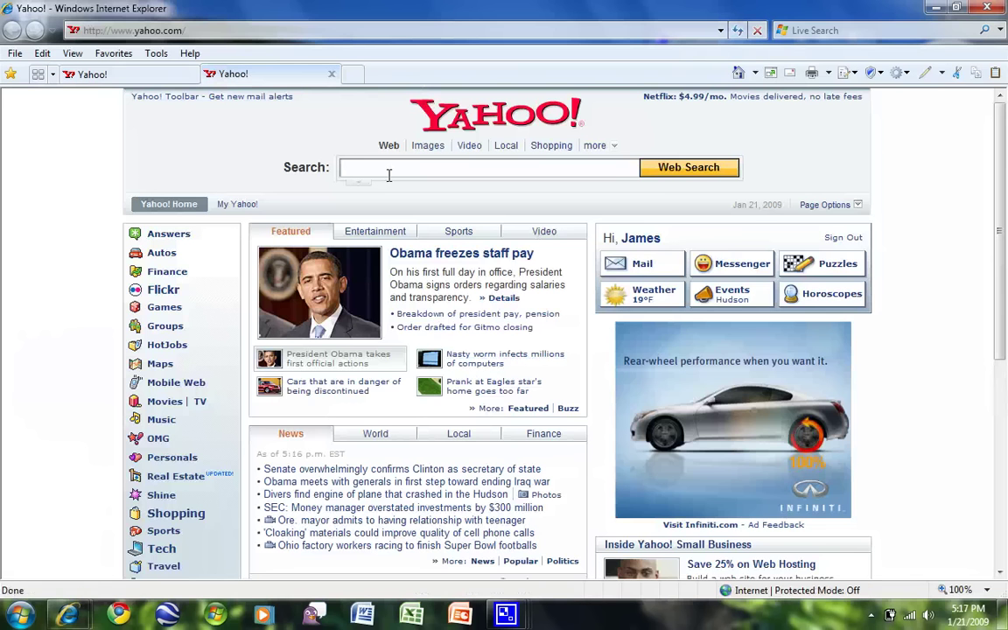
{"action": "mouse_move", "coordinate": [266, 384]}
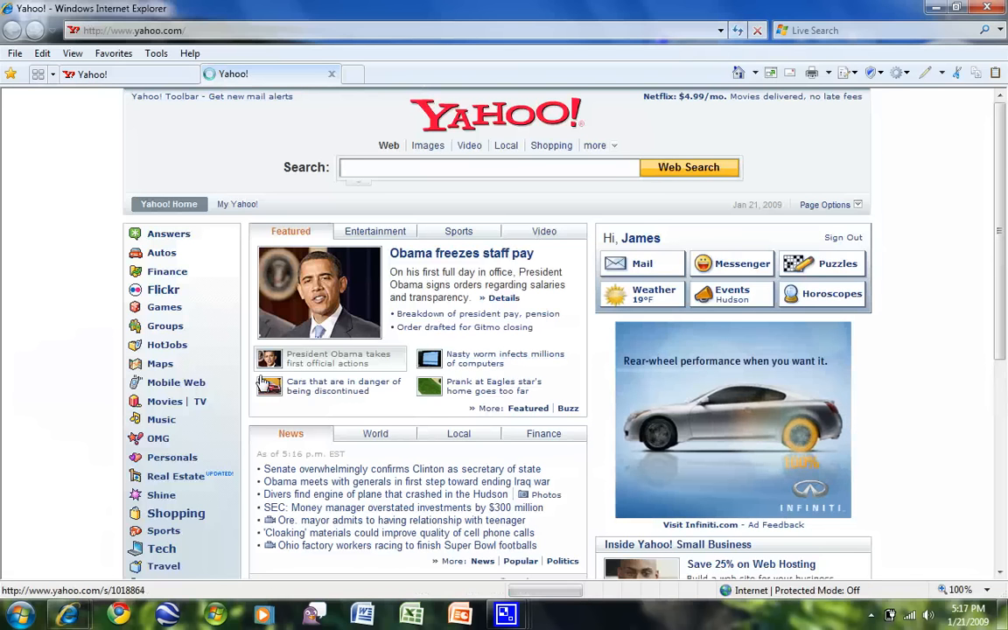
Step: Open the White House aides' salary freeze story, then bring the Yahoo Mail window forward
{"action": "left_click", "coordinate": [462, 252]}
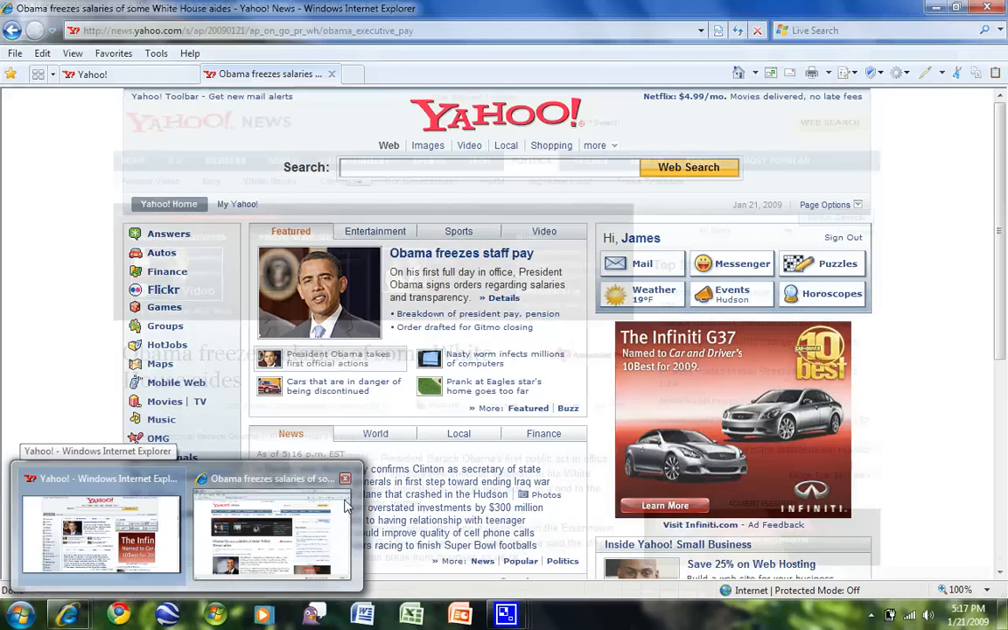
{"action": "left_click", "coordinate": [272, 533]}
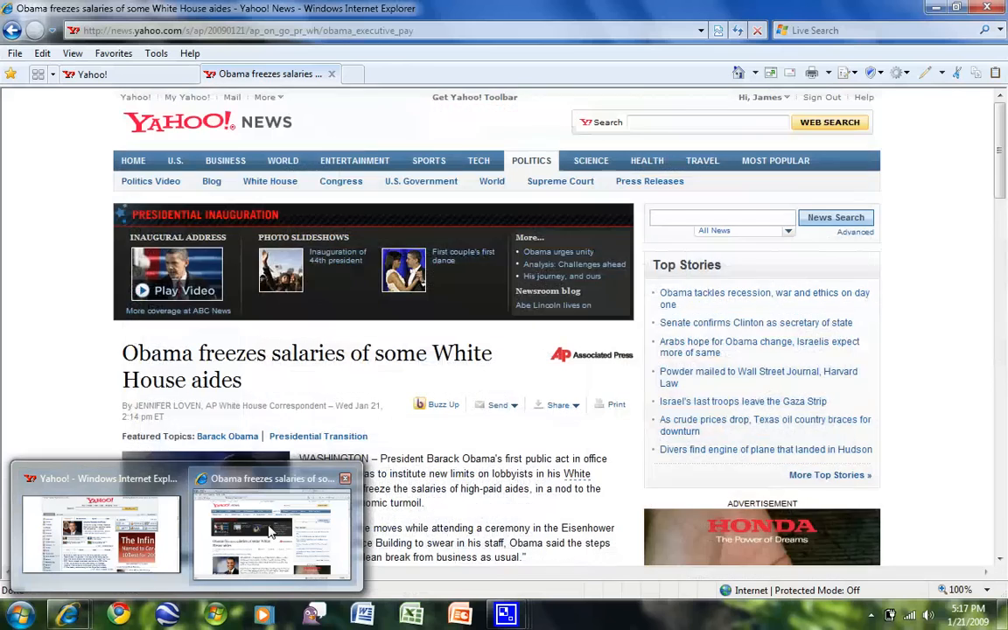
{"action": "mouse_move", "coordinate": [226, 544]}
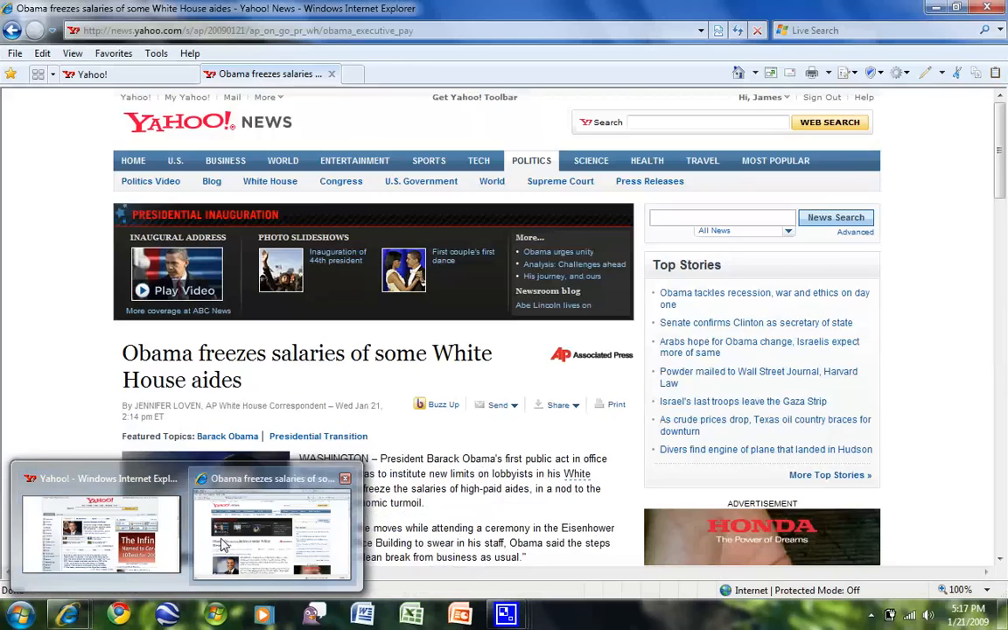
{"action": "mouse_move", "coordinate": [226, 549]}
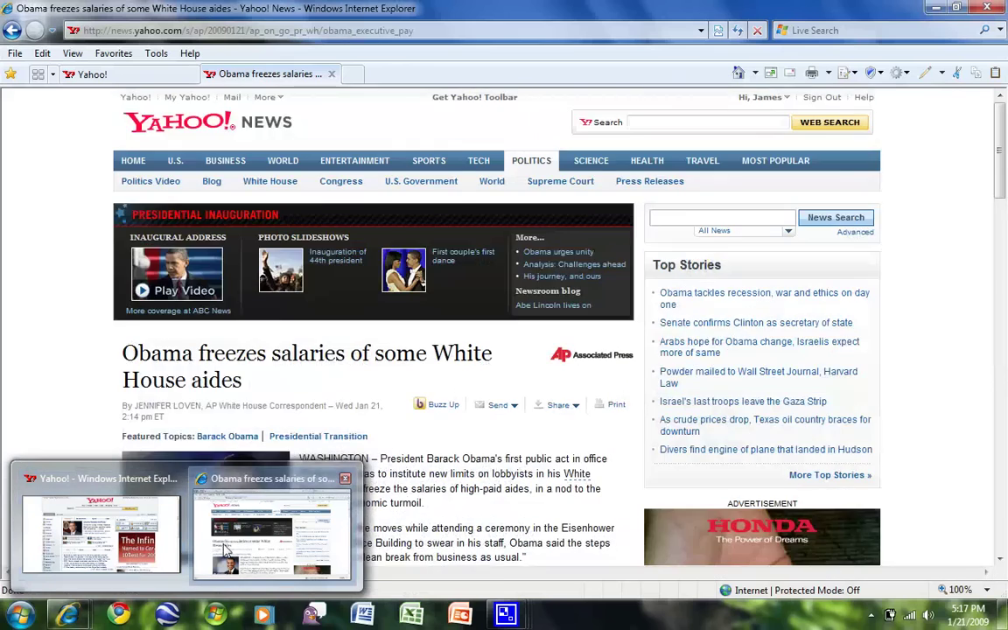
{"action": "mouse_move", "coordinate": [175, 512]}
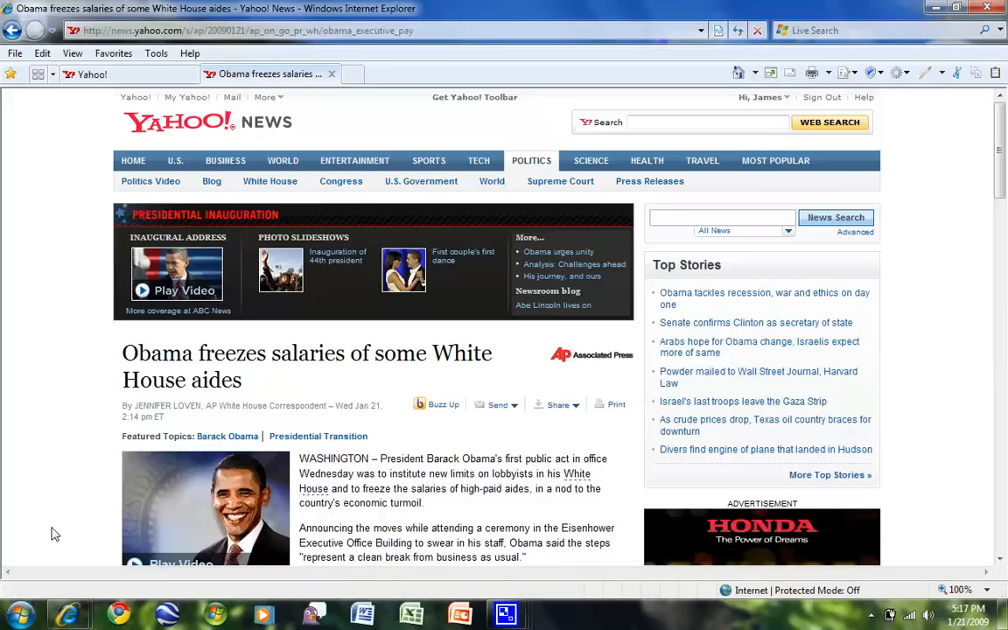
{"action": "mouse_move", "coordinate": [119, 612]}
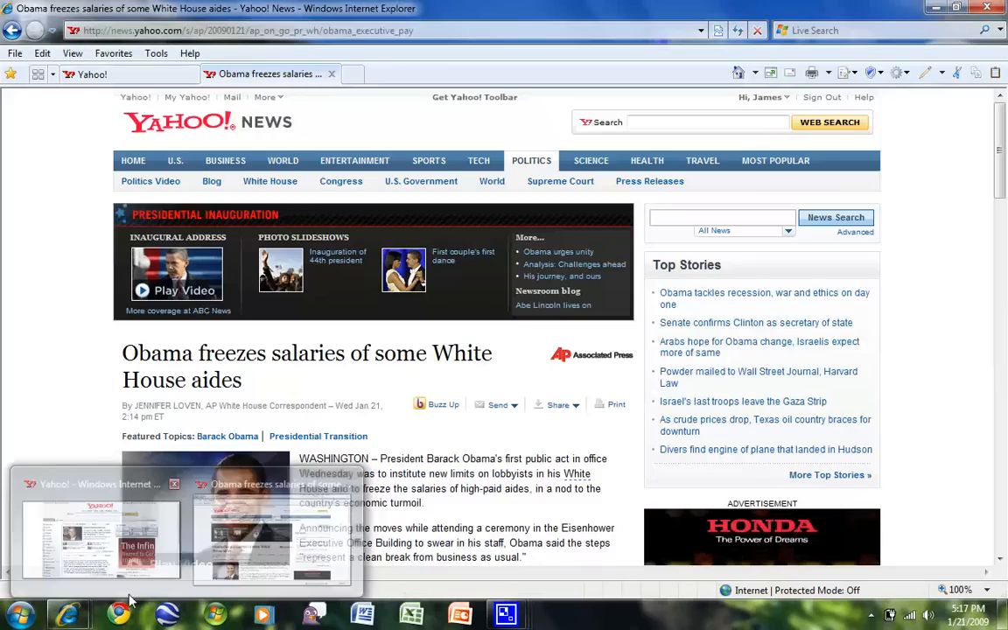
{"action": "left_click", "coordinate": [119, 613]}
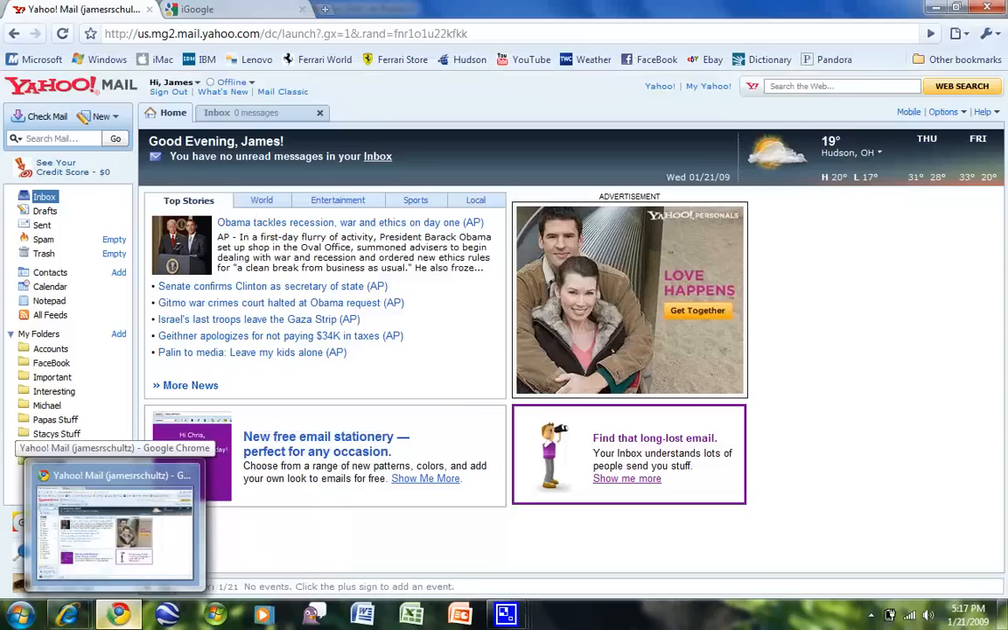
{"action": "mouse_move", "coordinate": [68, 613]}
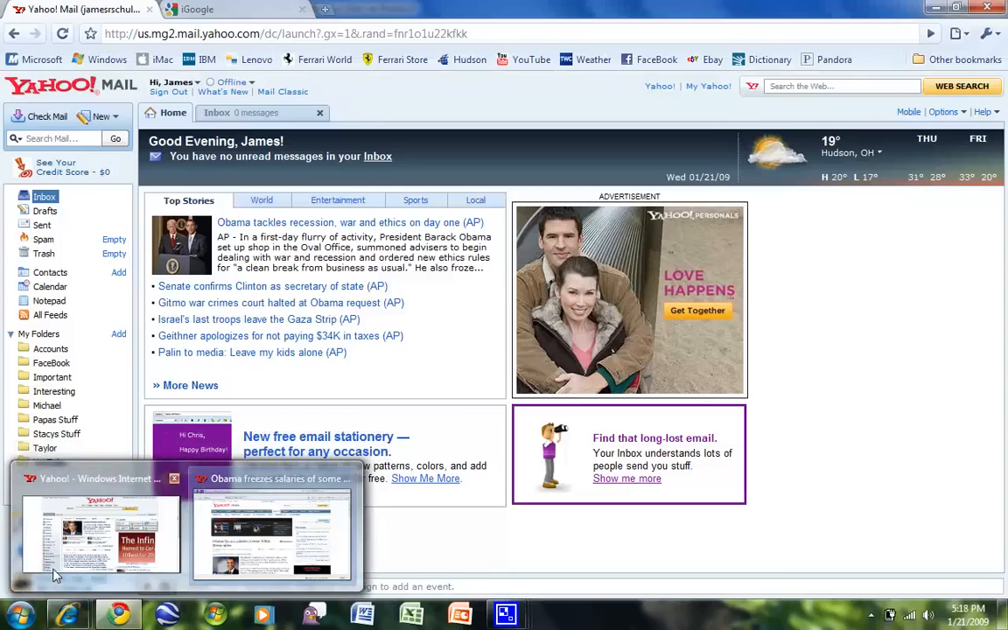
{"action": "mouse_move", "coordinate": [117, 613]}
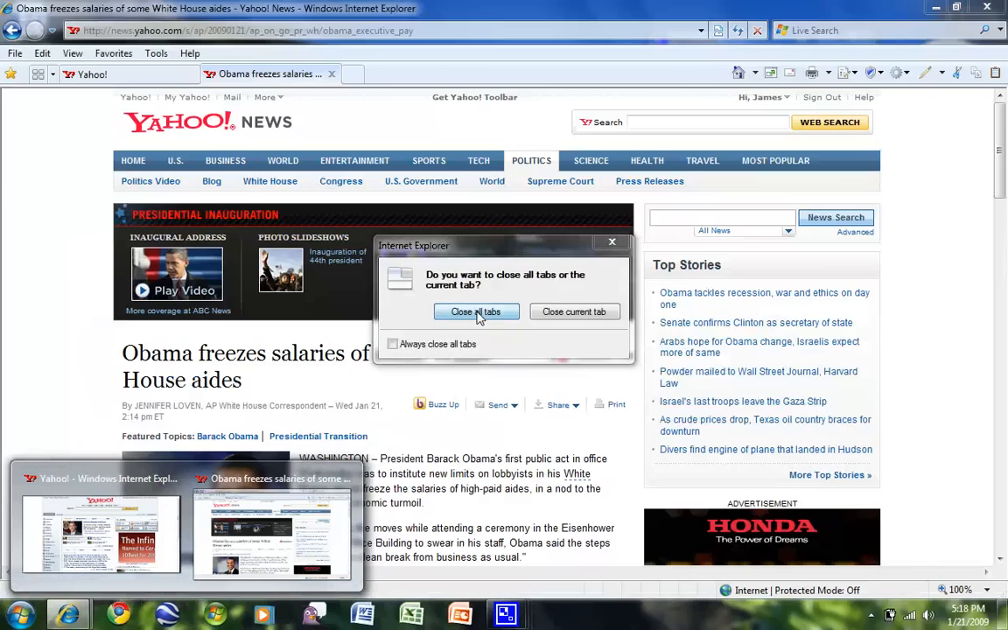
Step: Close Internet Explorer with all its tabs so the desktop shows
{"action": "left_click", "coordinate": [476, 311]}
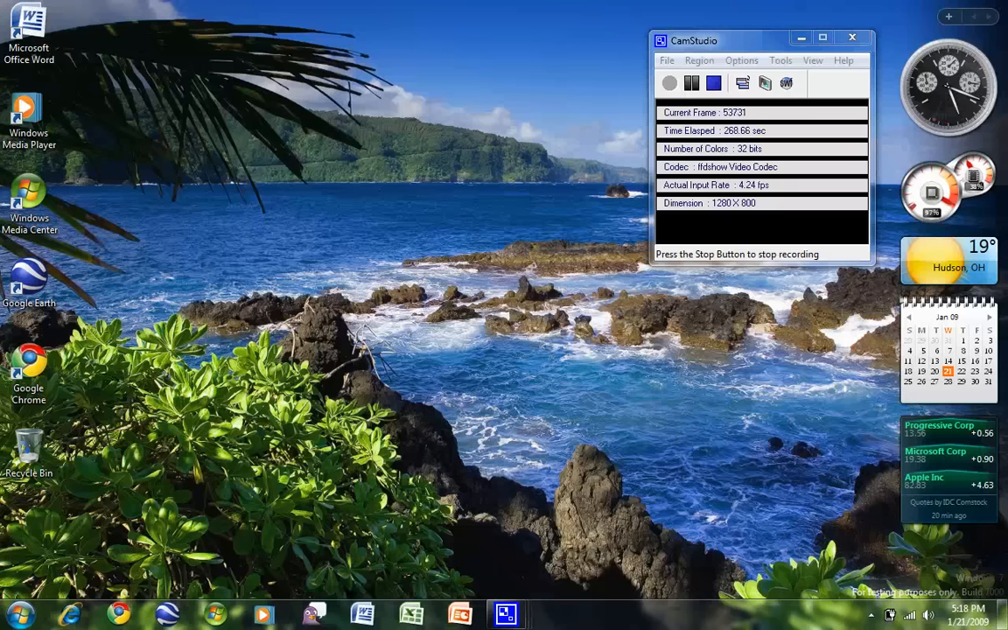
{"action": "mouse_move", "coordinate": [700, 598]}
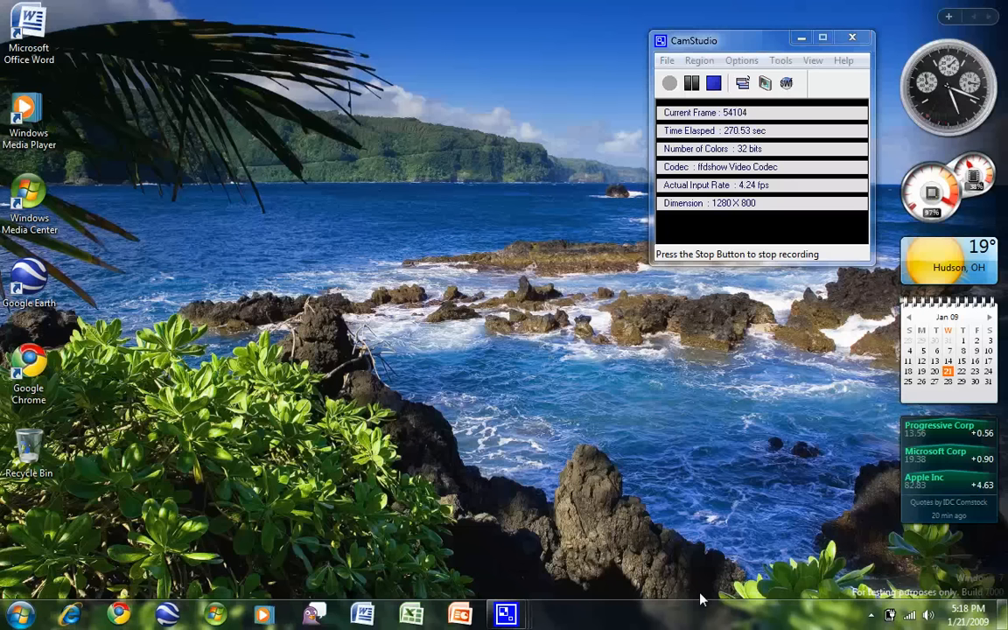
Step: In Taskbar Properties, set taskbar buttons to never combine
{"action": "right_click", "coordinate": [700, 599]}
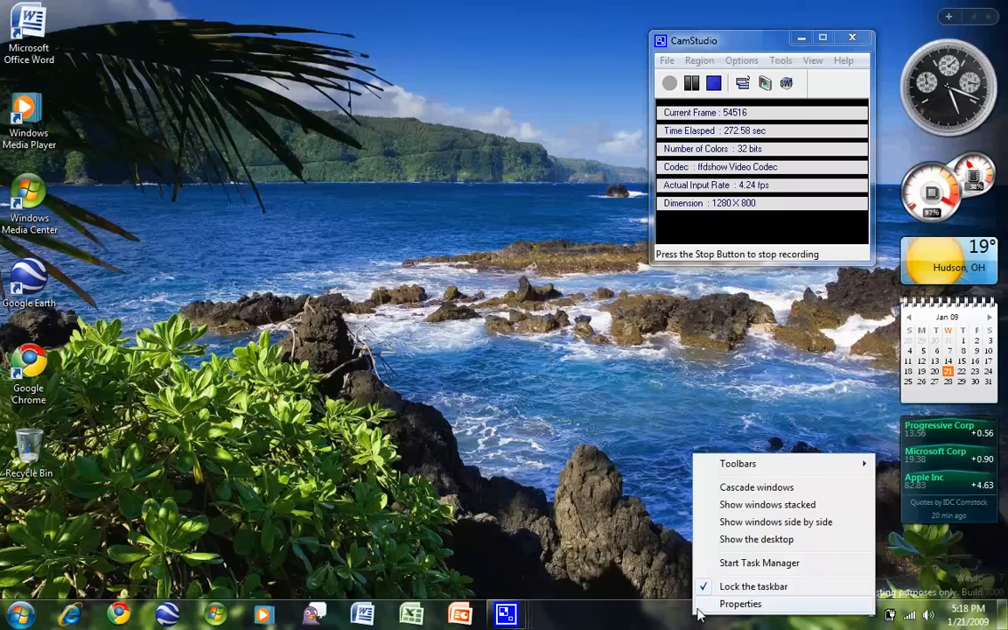
{"action": "left_click", "coordinate": [741, 603]}
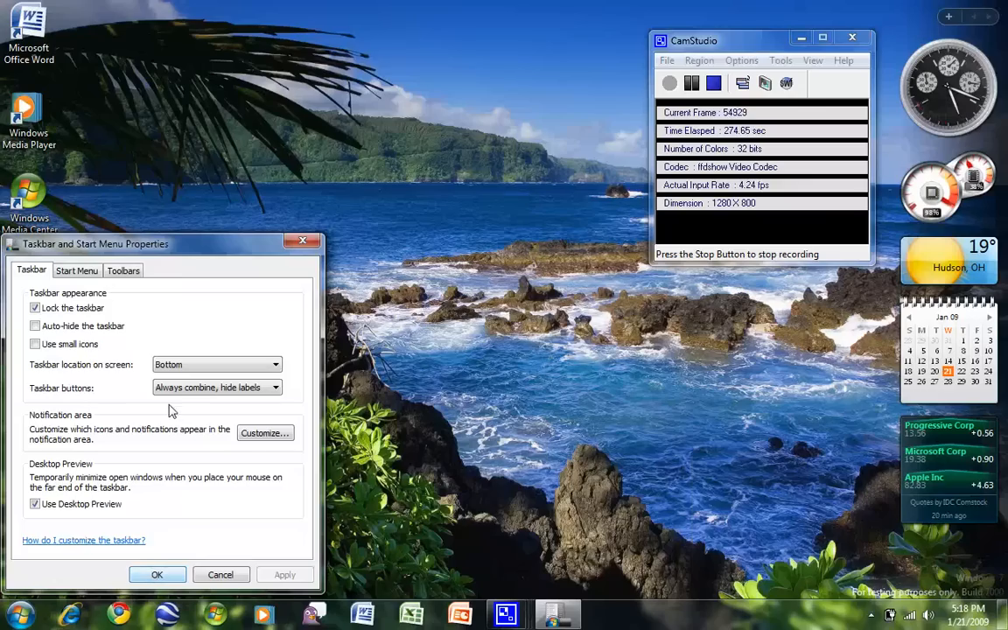
{"action": "mouse_move", "coordinate": [49, 403]}
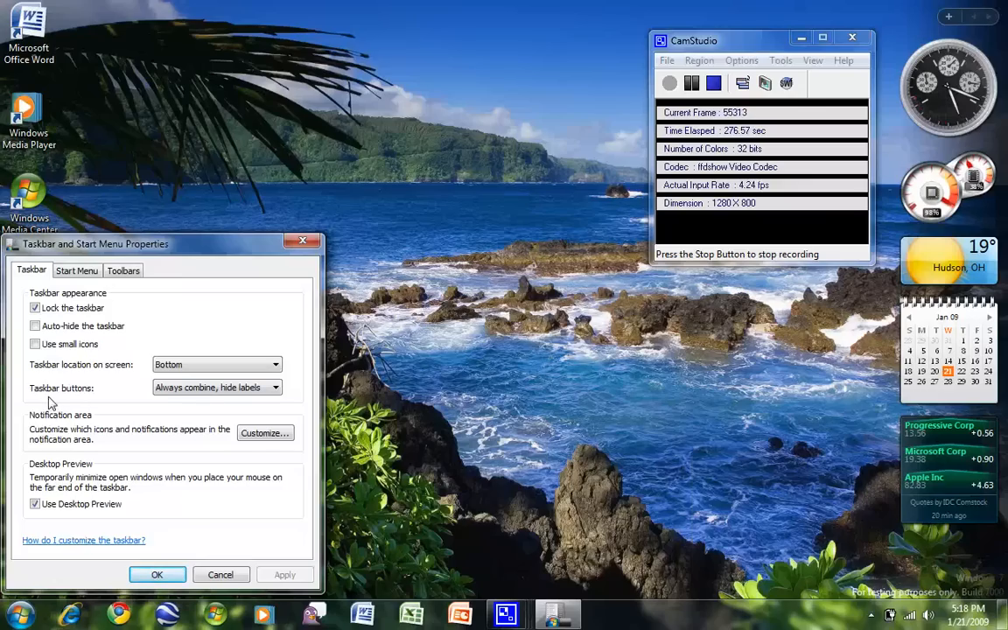
{"action": "left_click", "coordinate": [277, 387]}
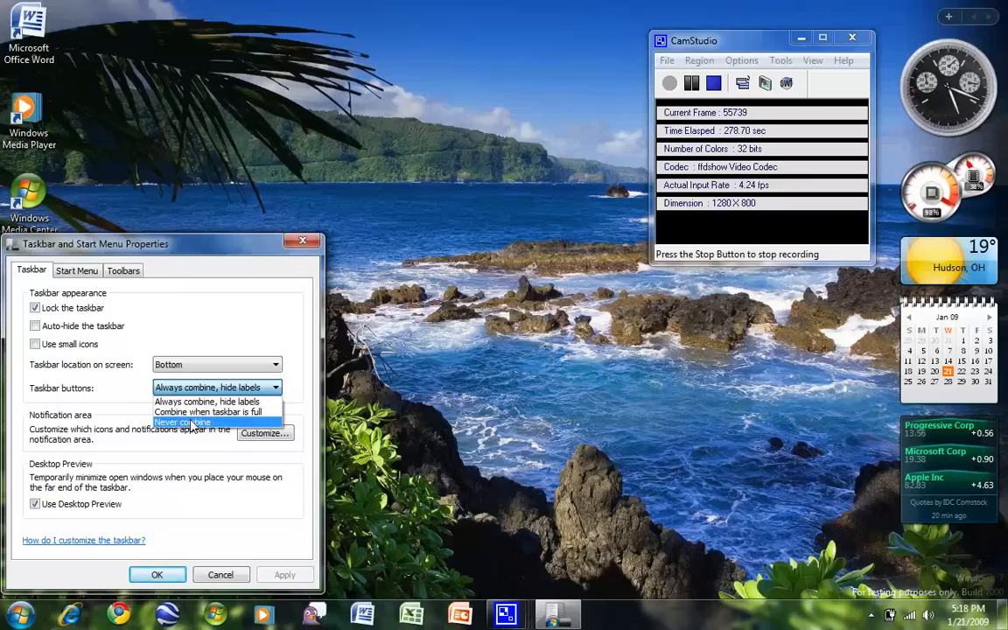
{"action": "left_click", "coordinate": [182, 422]}
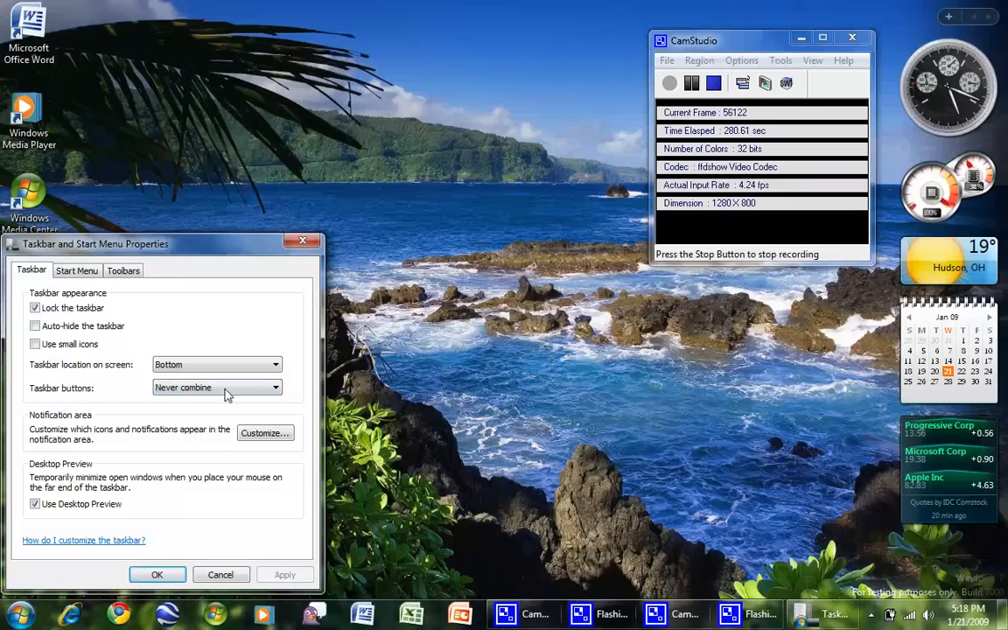
Step: Change taskbar buttons to combine only when the taskbar is full
{"action": "left_click", "coordinate": [276, 386]}
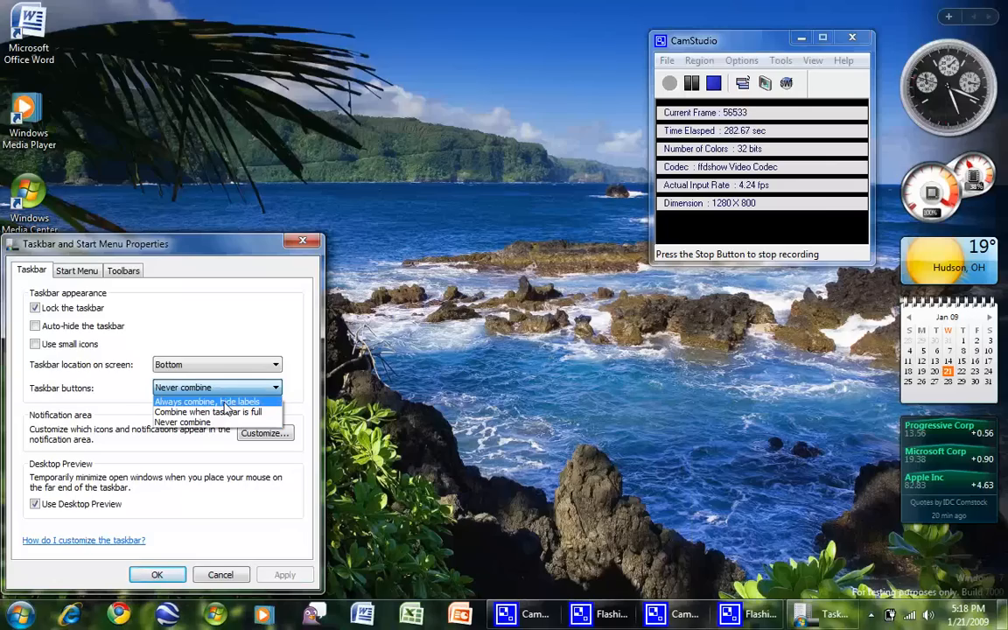
{"action": "mouse_move", "coordinate": [217, 411]}
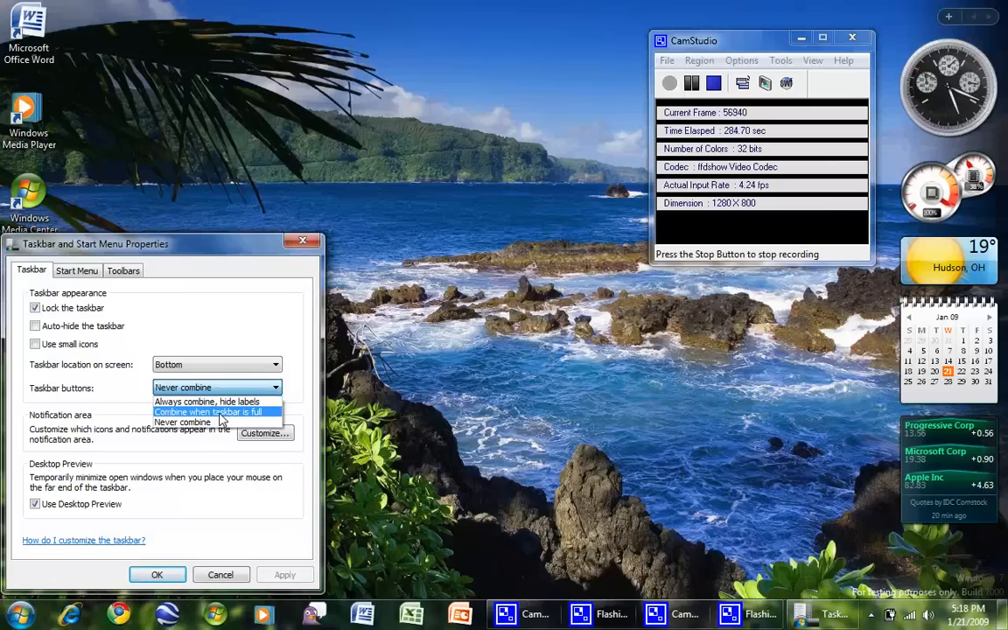
{"action": "mouse_move", "coordinate": [199, 413]}
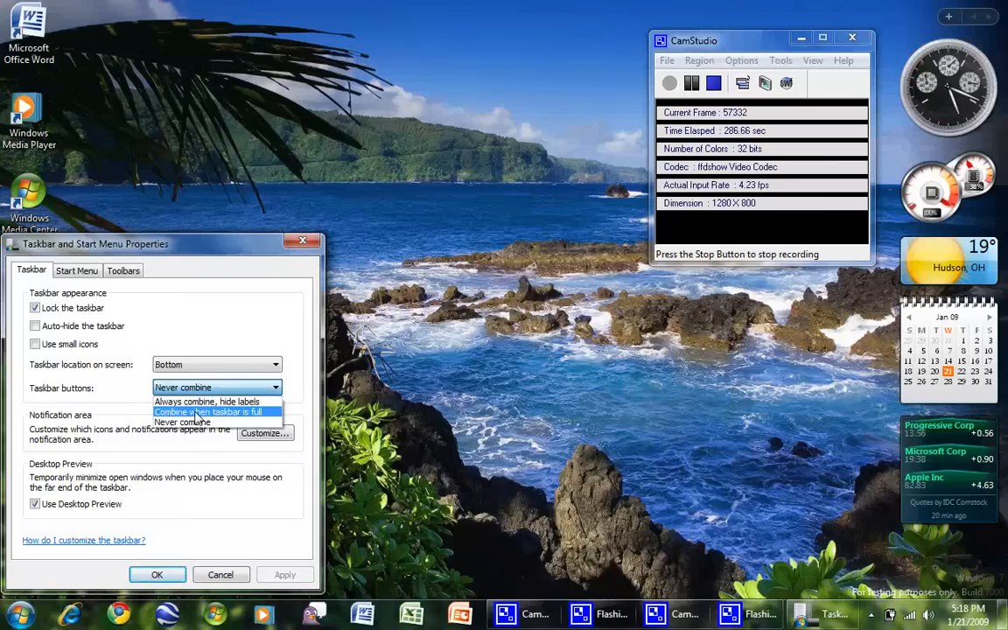
{"action": "left_click", "coordinate": [206, 412]}
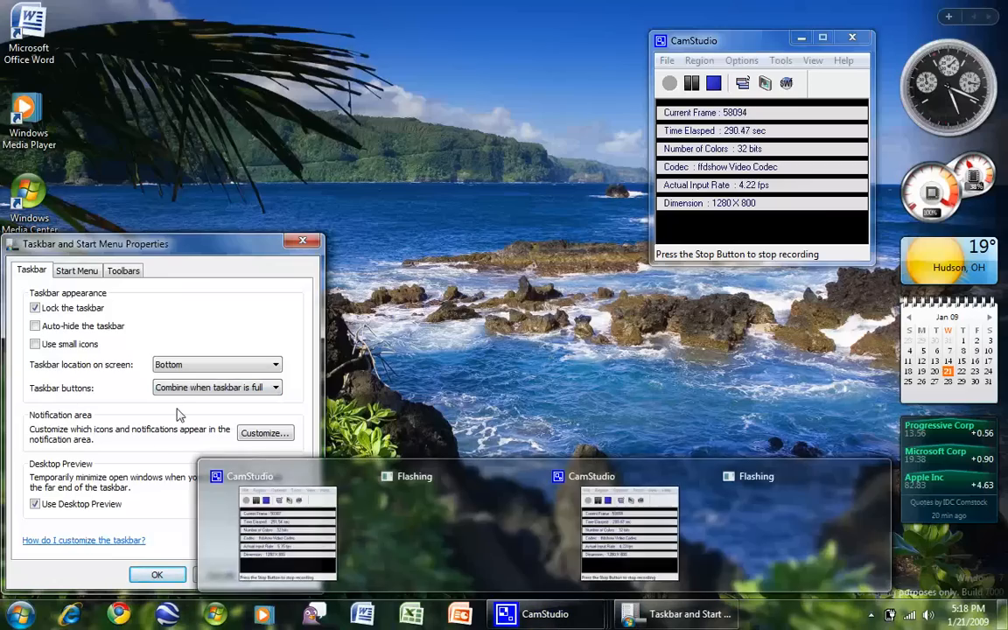
{"action": "left_click", "coordinate": [273, 389]}
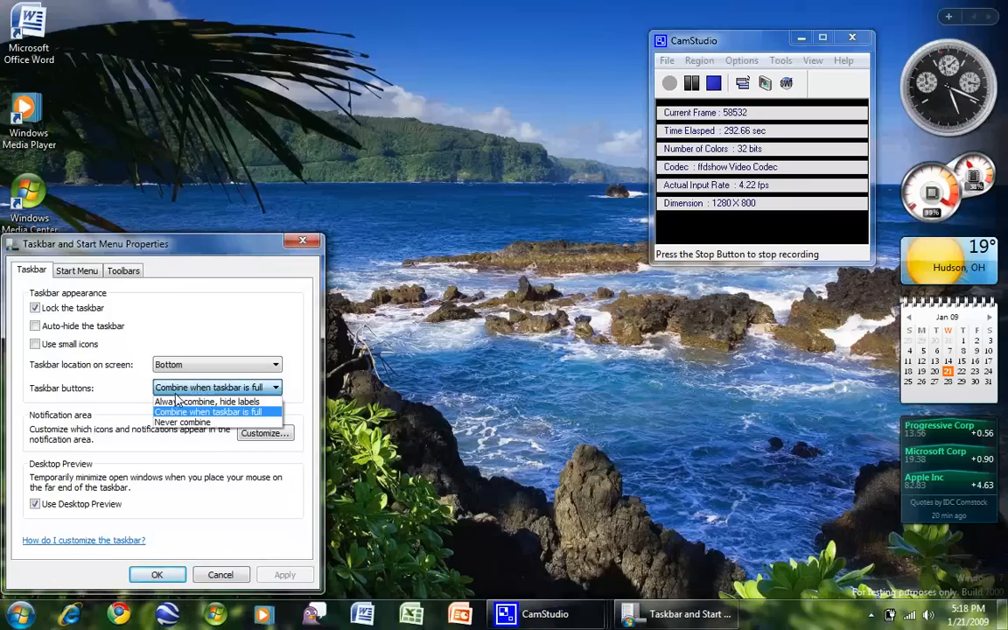
{"action": "left_click", "coordinate": [207, 401]}
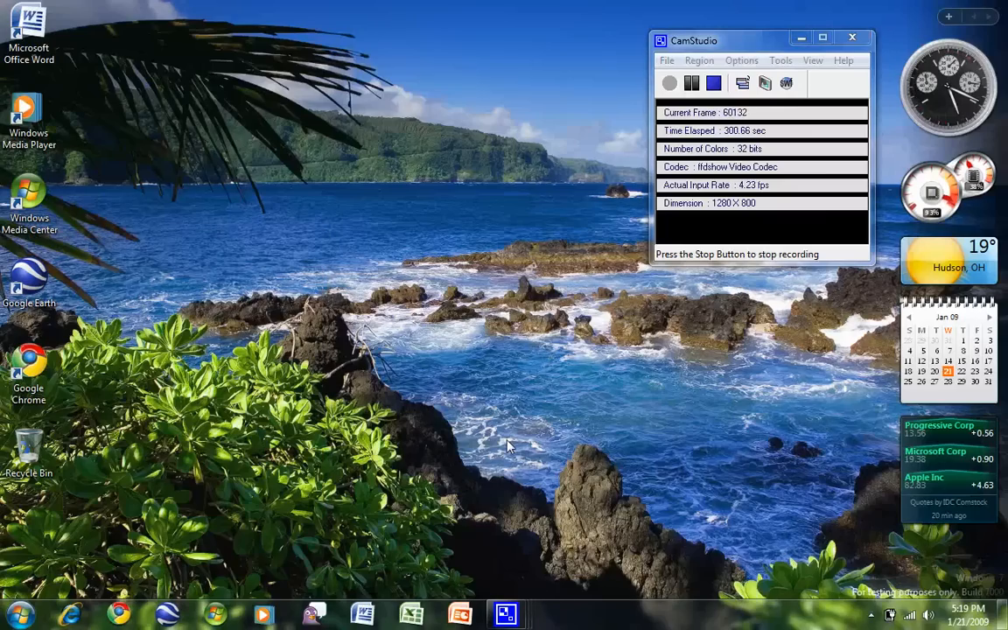
{"action": "mouse_move", "coordinate": [226, 518]}
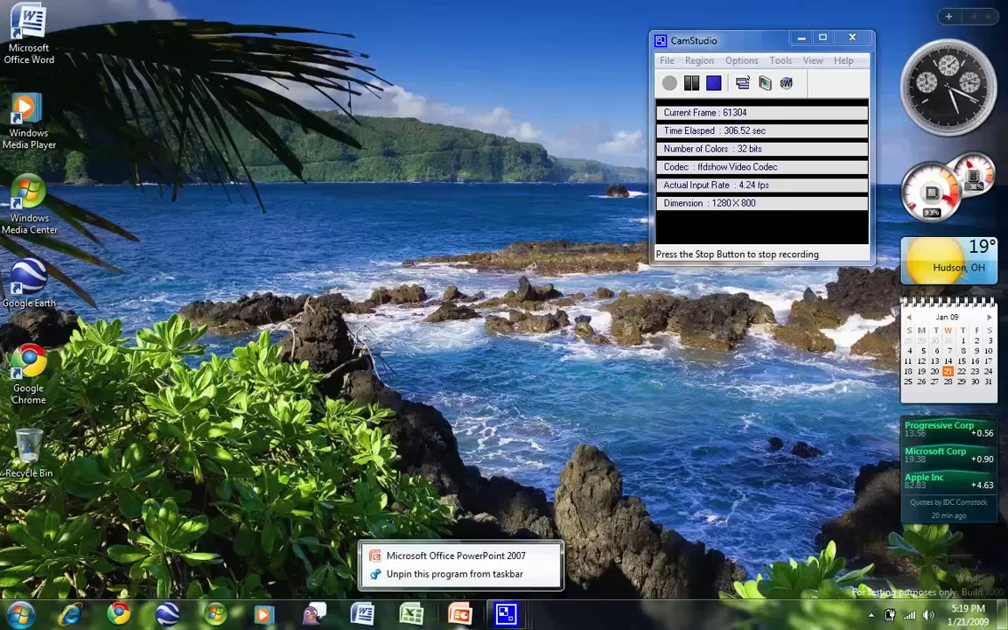
Step: Browse the PowerPoint, Internet Explorer and Word jump lists and open the recent English HW document
{"action": "right_click", "coordinate": [119, 613]}
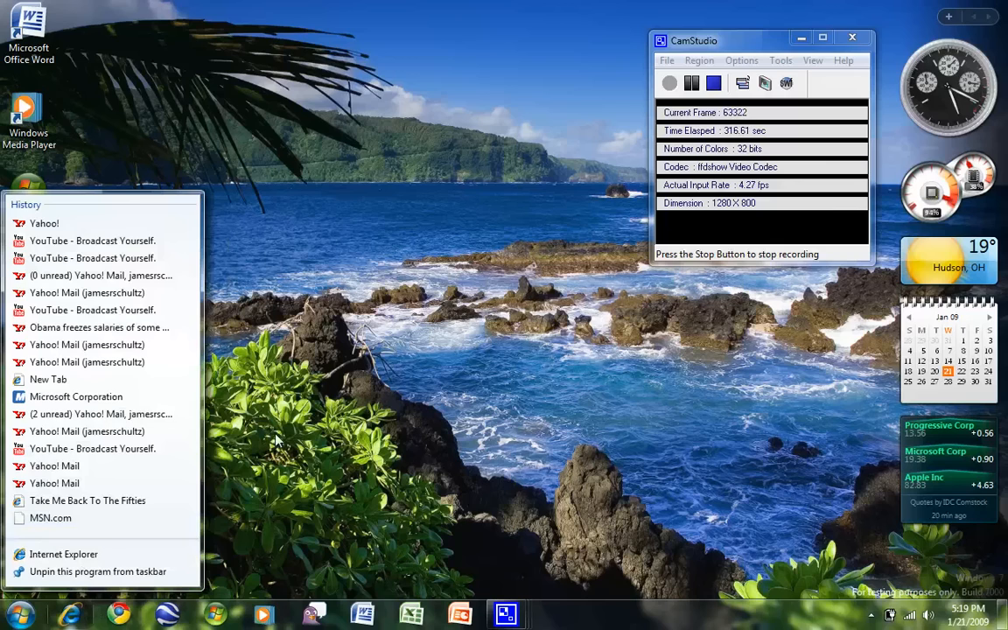
{"action": "left_click", "coordinate": [382, 305]}
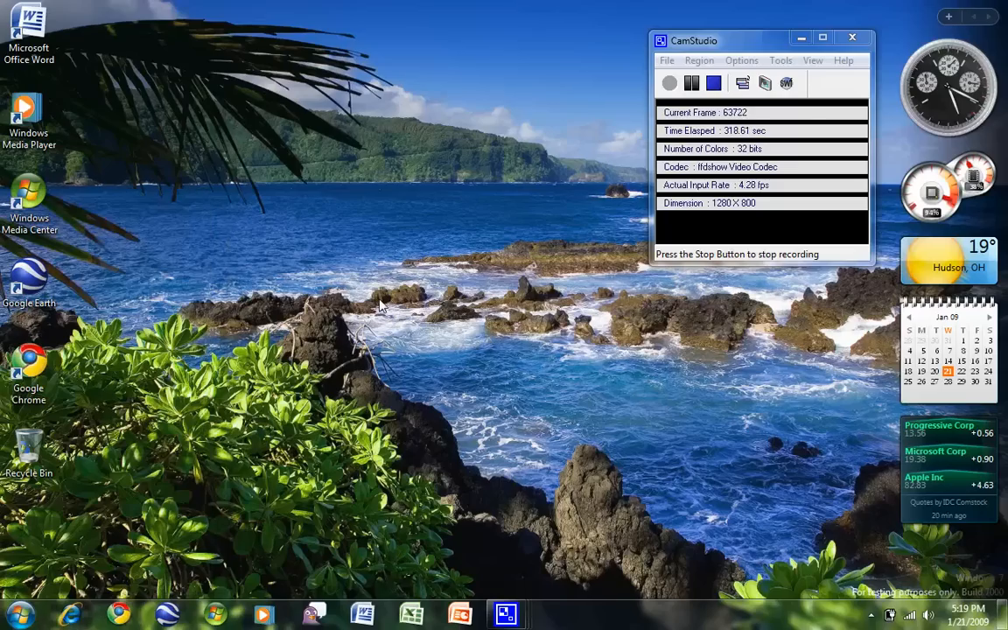
{"action": "right_click", "coordinate": [360, 613]}
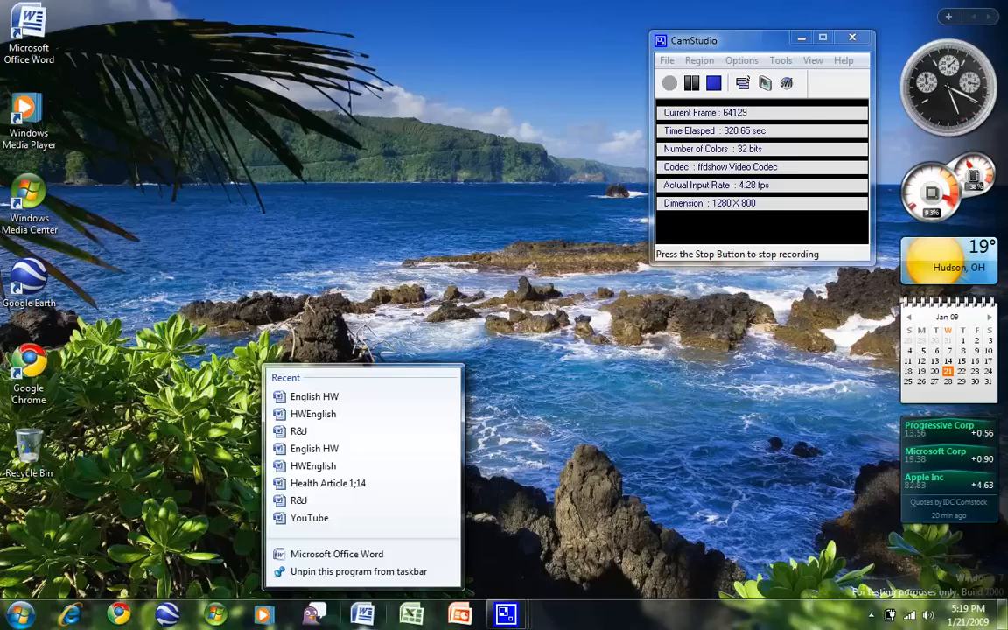
{"action": "mouse_move", "coordinate": [315, 396]}
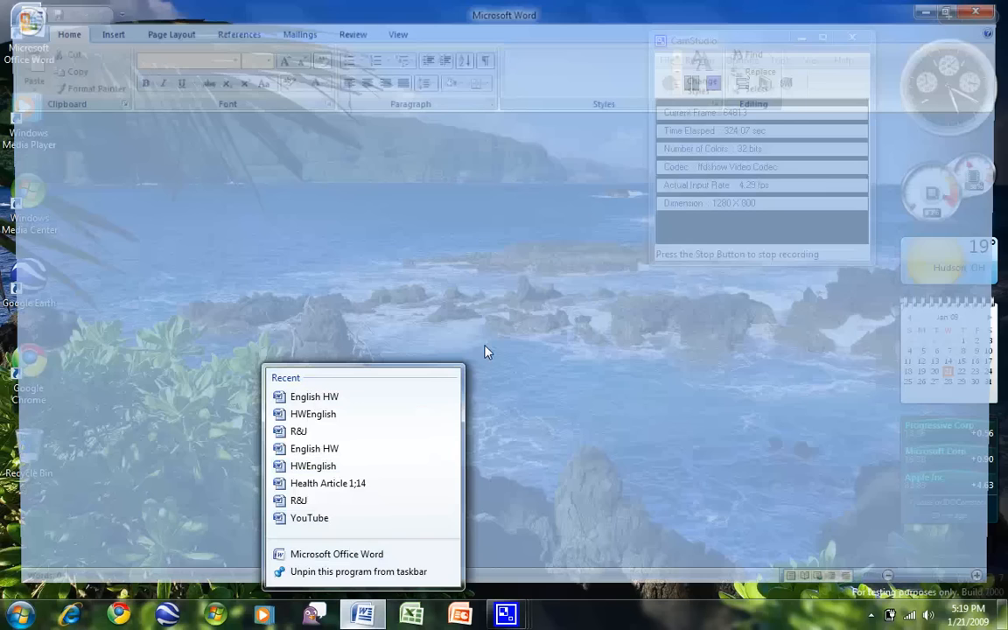
{"action": "left_click", "coordinate": [315, 396]}
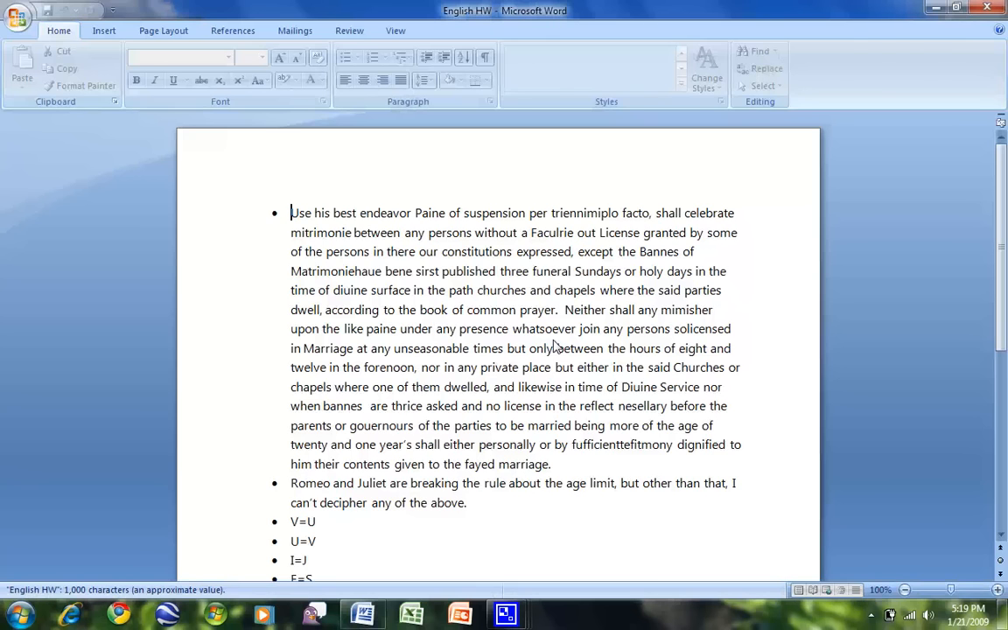
{"action": "left_click", "coordinate": [935, 7]}
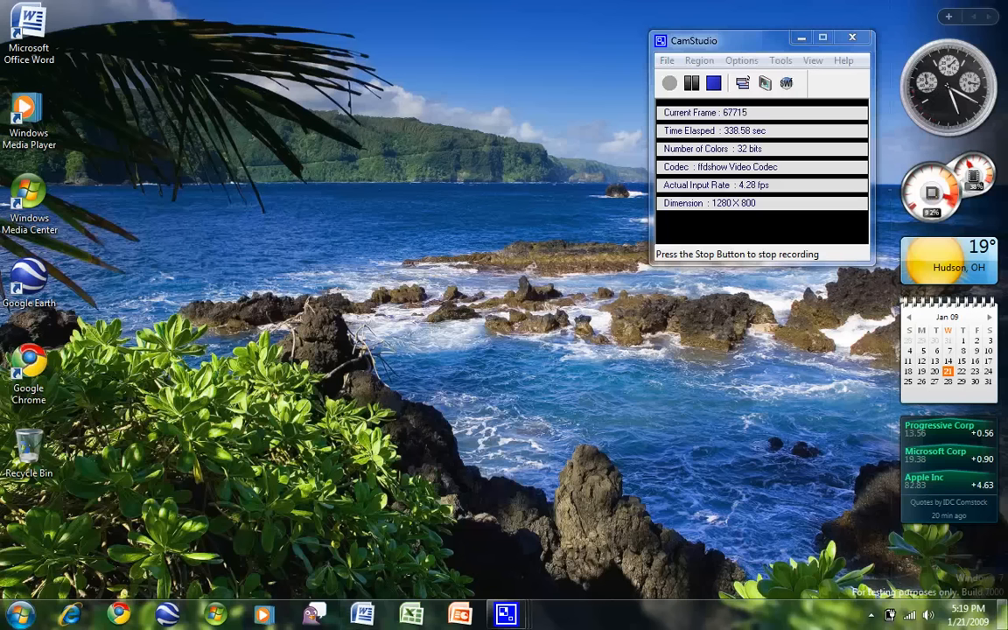
{"action": "mouse_move", "coordinate": [768, 536]}
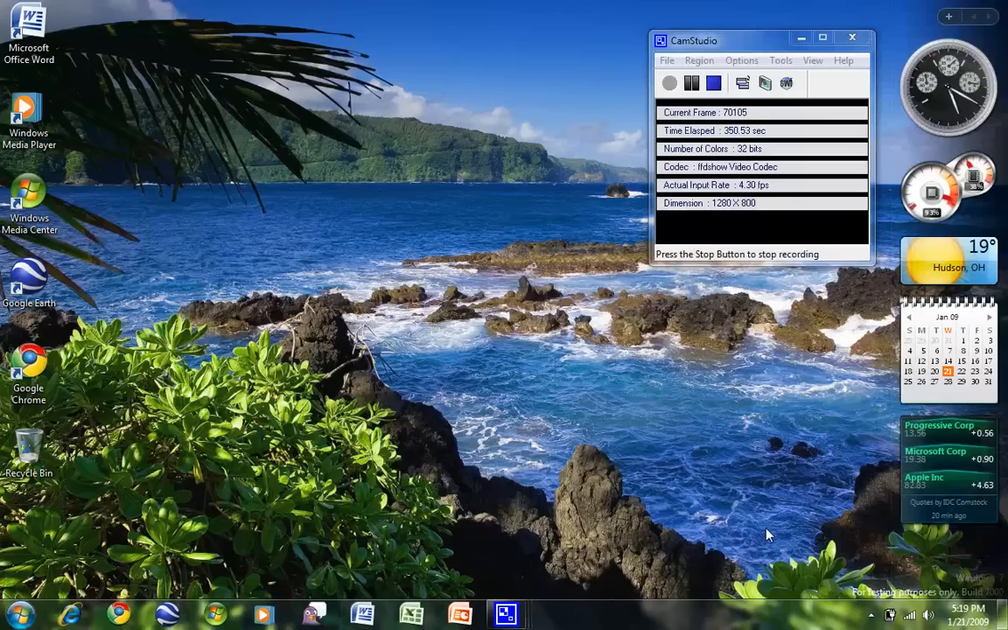
{"action": "mouse_move", "coordinate": [574, 550]}
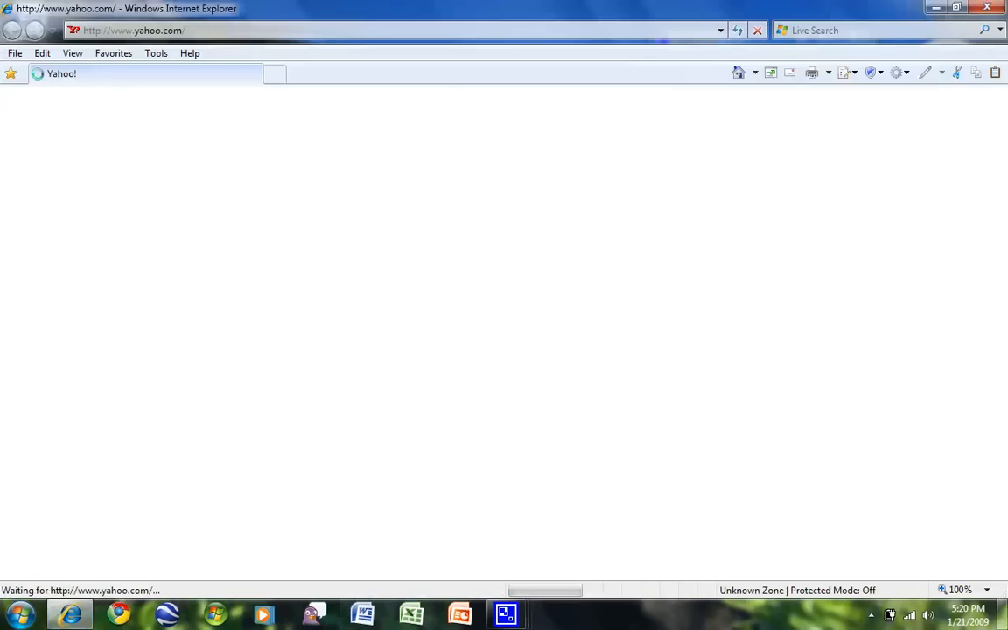
Step: Close the Internet Explorer window to return to the desktop
{"action": "left_click", "coordinate": [1003, 612]}
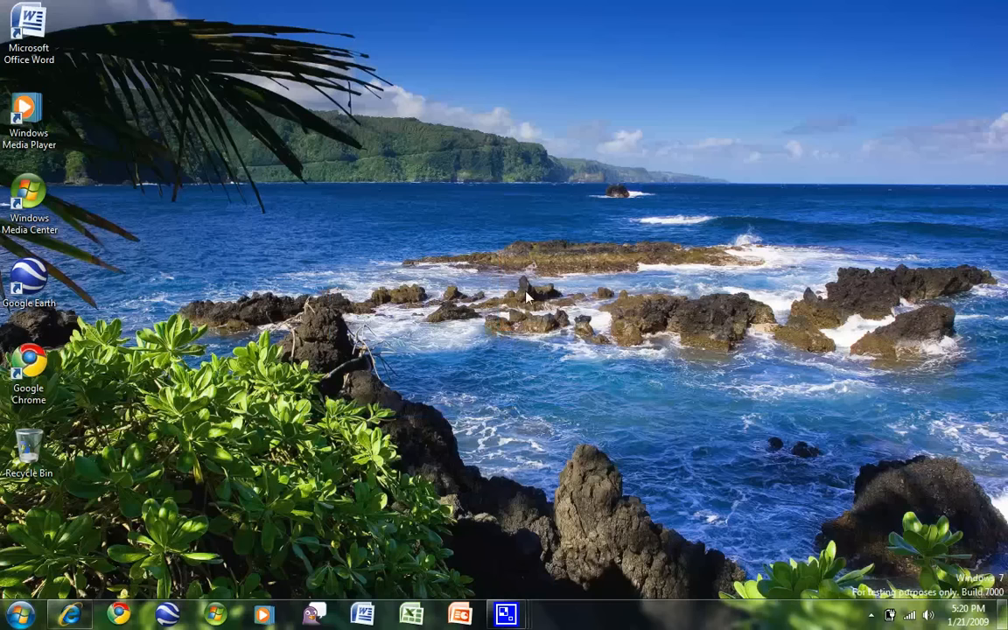
Step: Show the desktop and reach the Window Color personalization settings
{"action": "left_click", "coordinate": [68, 613]}
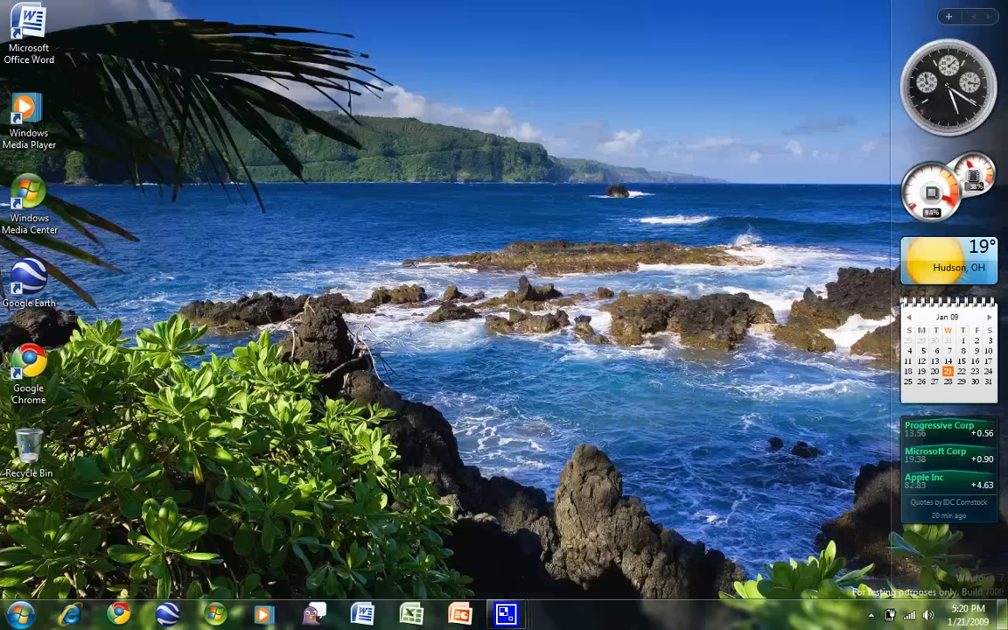
{"action": "right_click", "coordinate": [203, 420]}
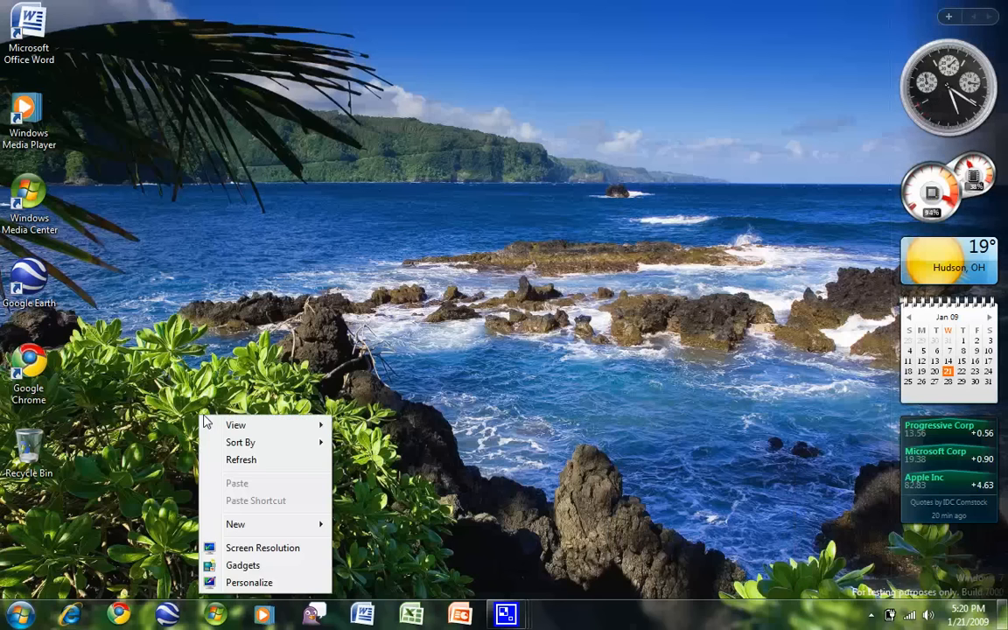
{"action": "left_click", "coordinate": [248, 581]}
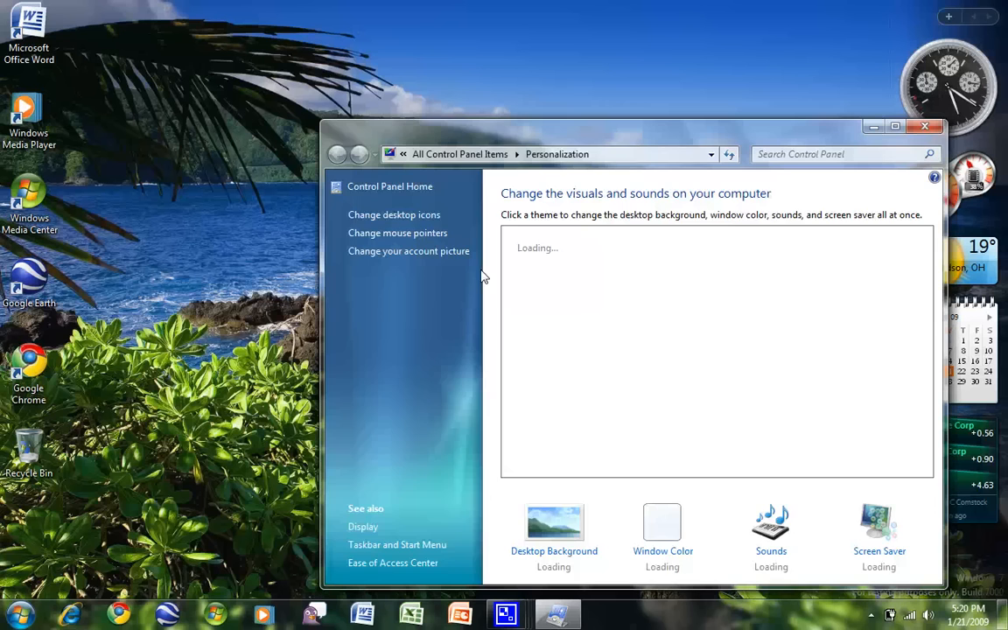
{"action": "left_click", "coordinate": [662, 534]}
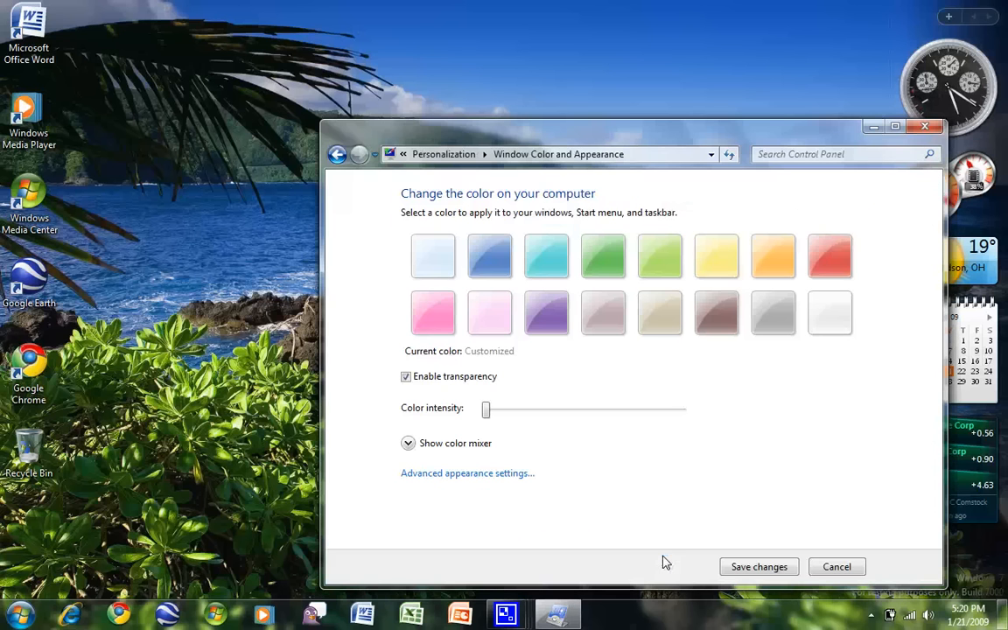
Step: Try Fuchsia and Pumpkin, turn colour intensity to minimum and save the custom colour
{"action": "left_click", "coordinate": [432, 312]}
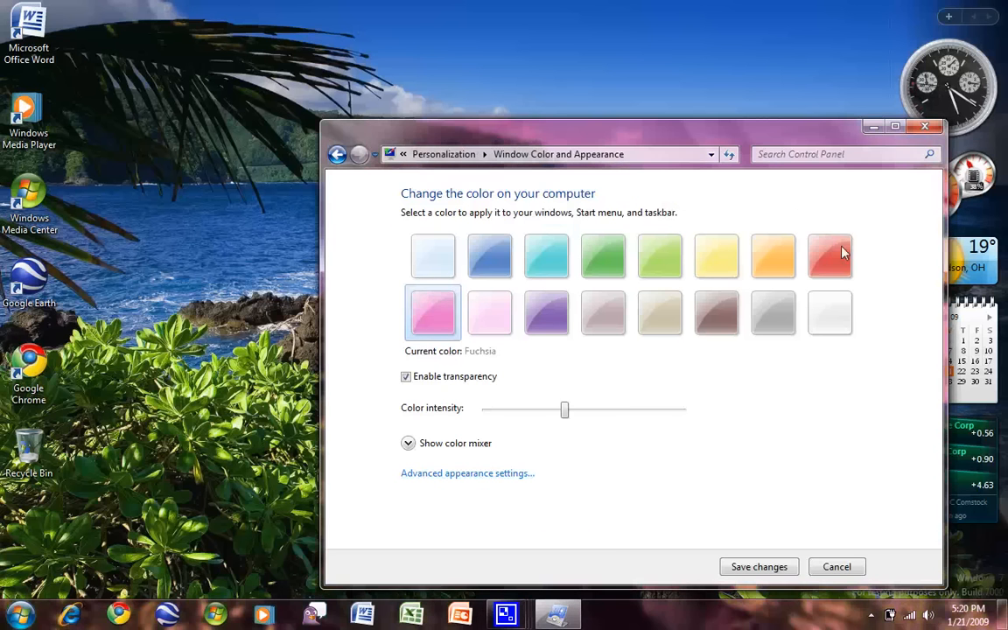
{"action": "left_click_drag", "start_coordinate": [564, 409], "coordinate": [682, 410]}
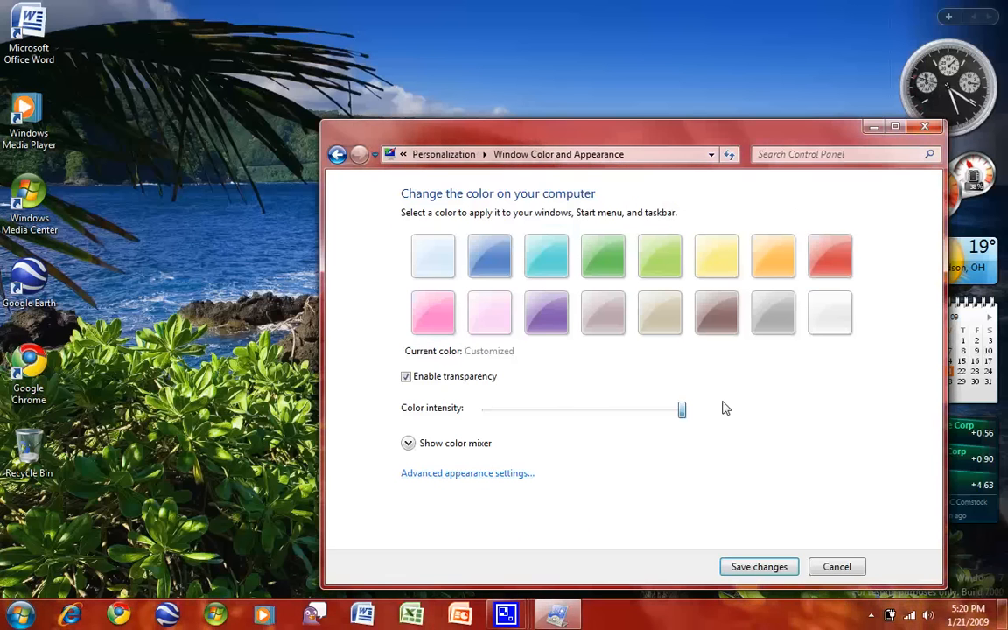
{"action": "left_click", "coordinate": [773, 256]}
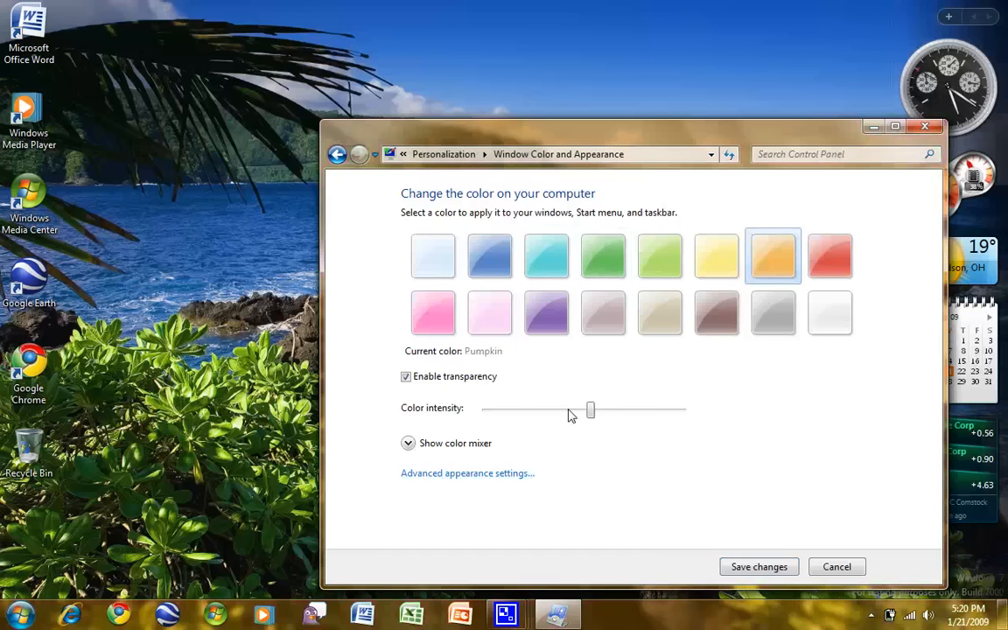
{"action": "left_click_drag", "start_coordinate": [589, 410], "coordinate": [602, 409]}
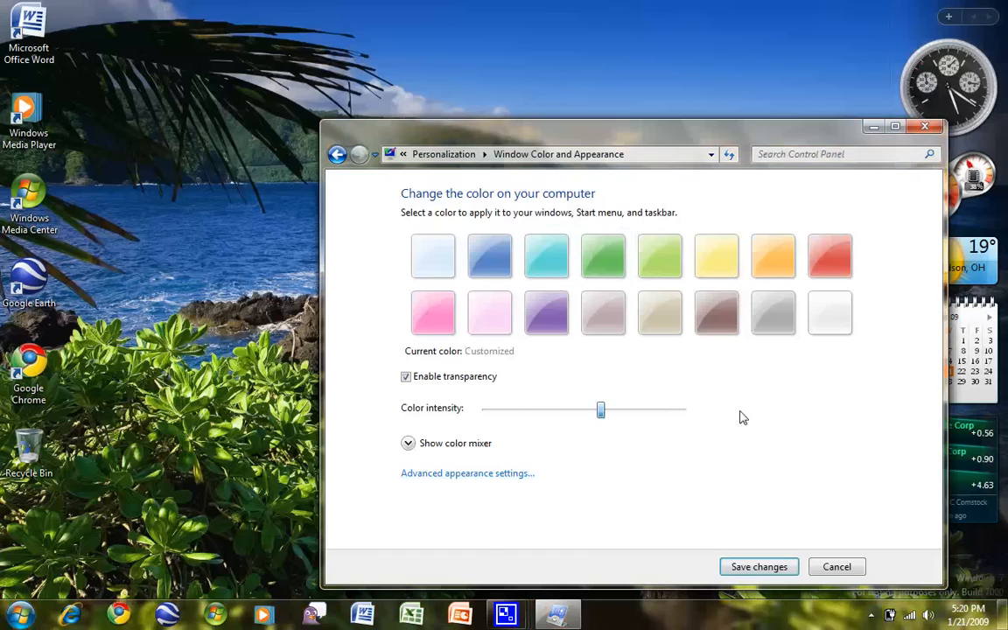
{"action": "left_click_drag", "start_coordinate": [602, 409], "coordinate": [487, 410]}
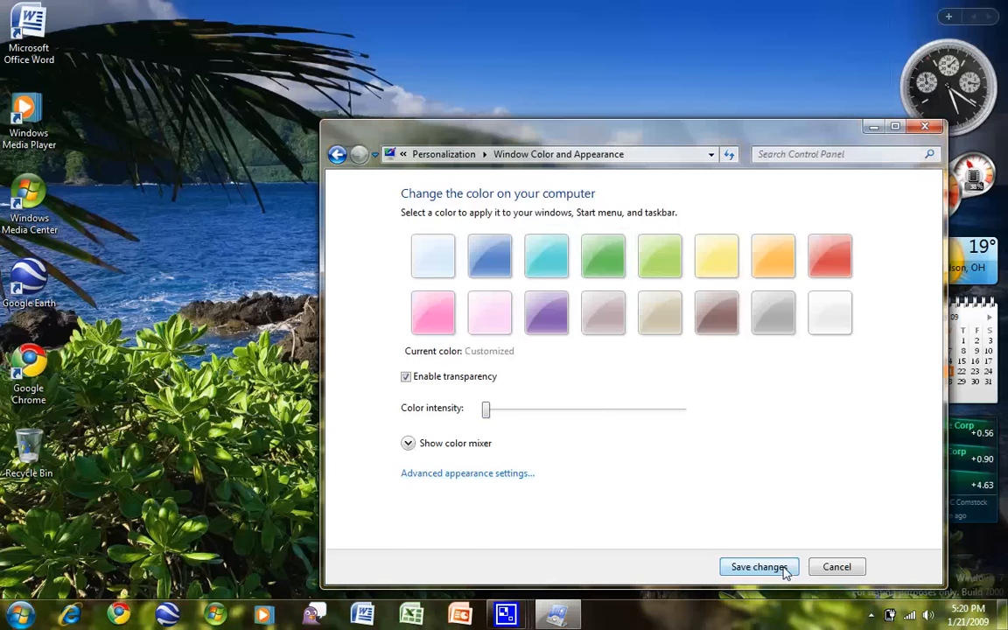
{"action": "left_click", "coordinate": [757, 567]}
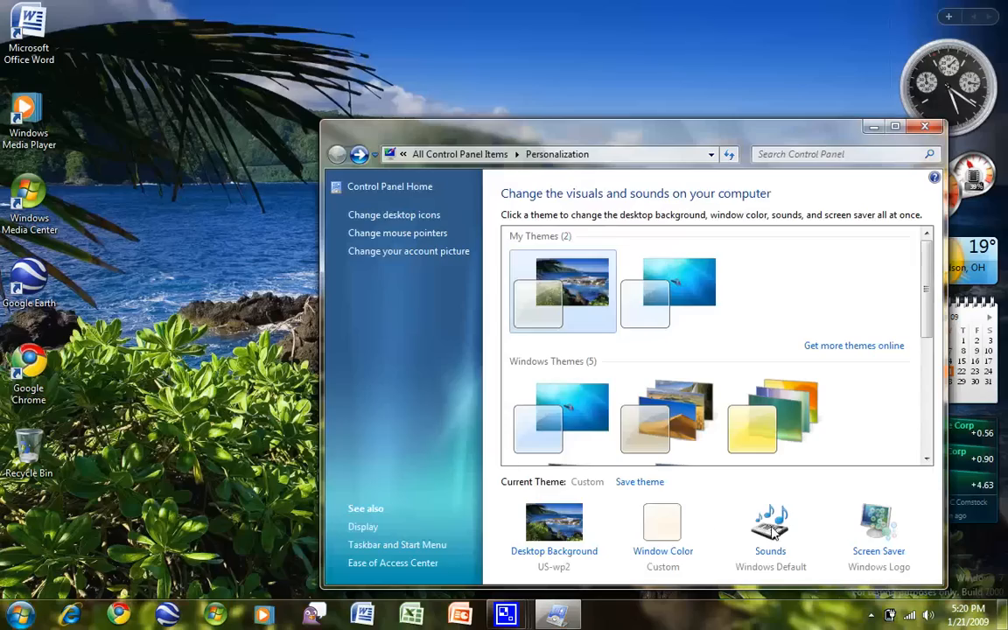
Step: Revisit the window colour settings and close them to show the desktop
{"action": "left_click", "coordinate": [661, 522]}
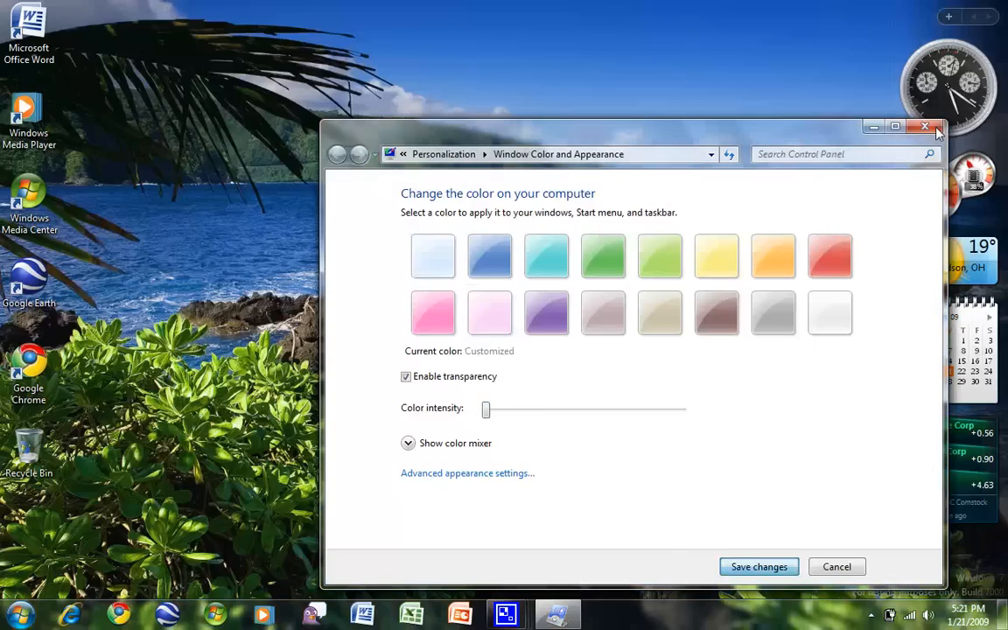
{"action": "left_click", "coordinate": [924, 126]}
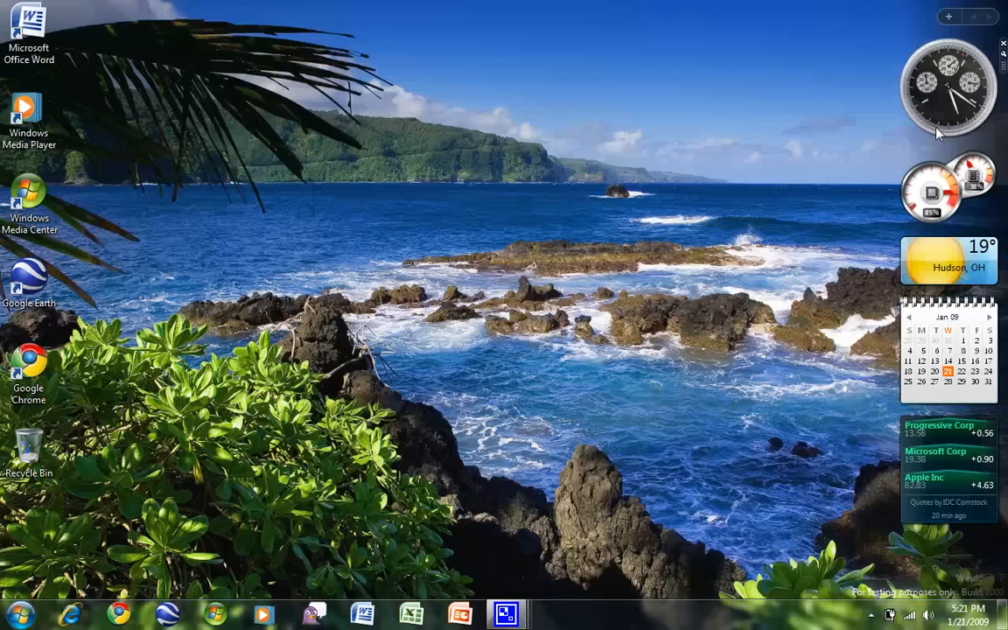
{"action": "mouse_move", "coordinate": [307, 256]}
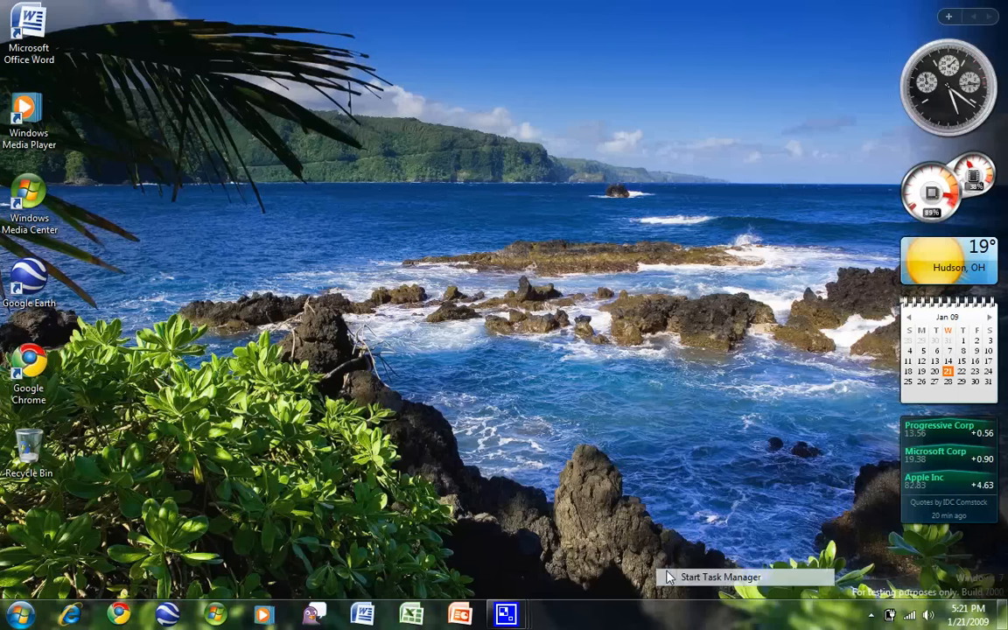
{"action": "left_click", "coordinate": [719, 577]}
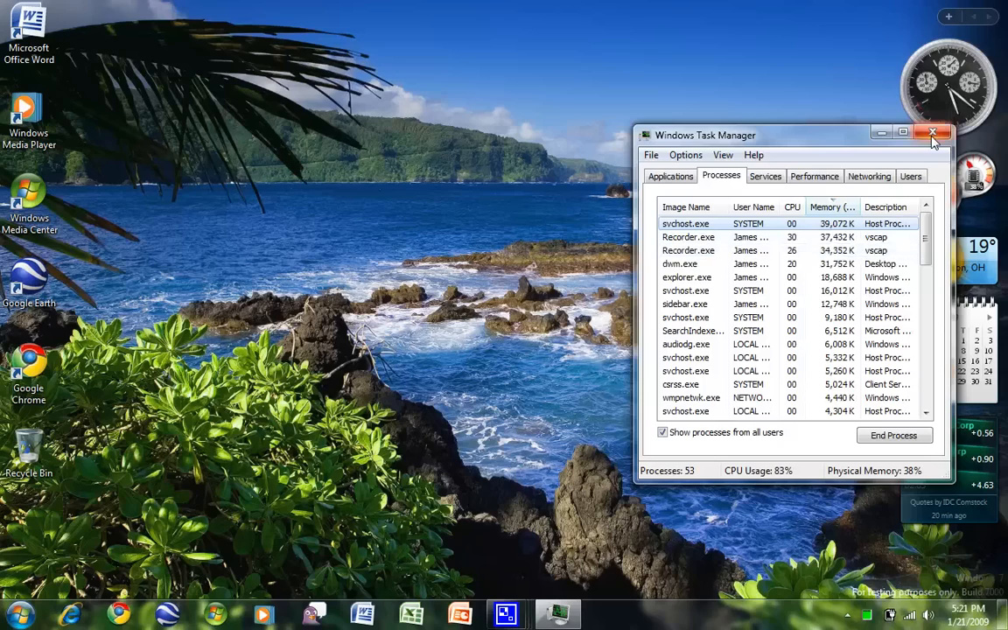
{"action": "left_click", "coordinate": [933, 133]}
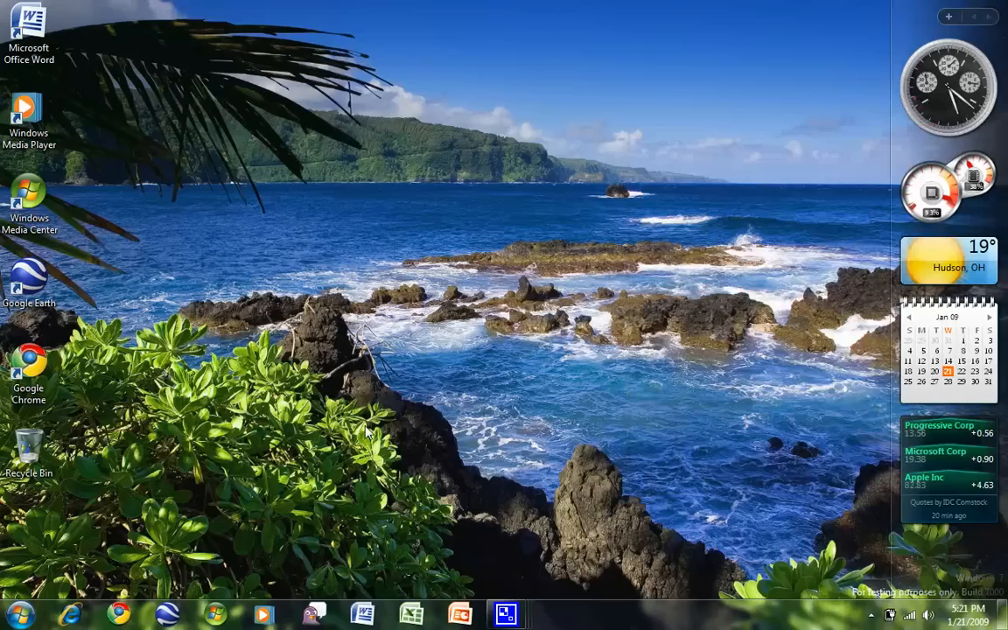
{"action": "mouse_move", "coordinate": [749, 224]}
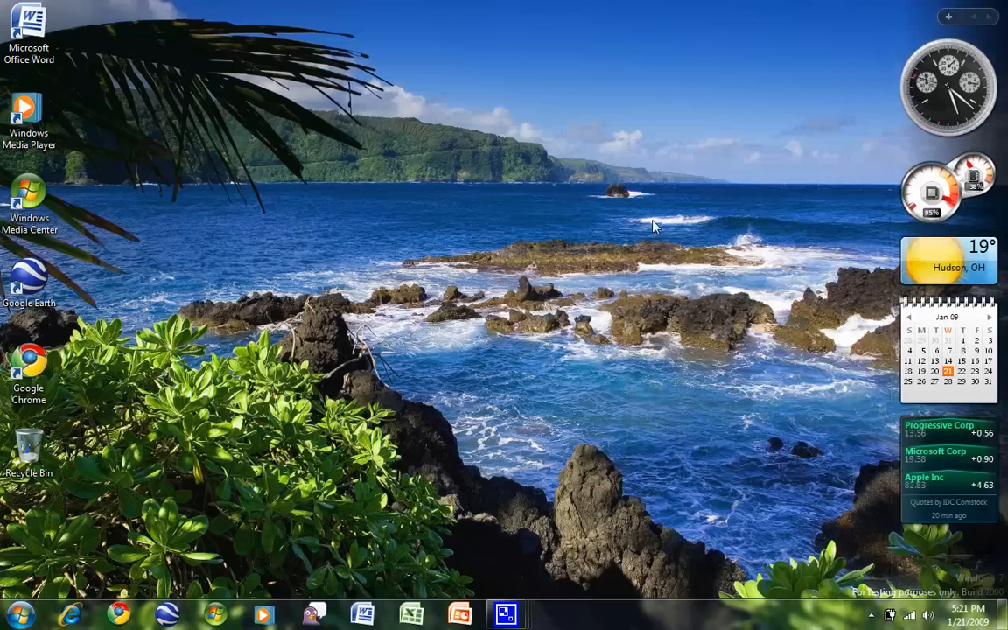
Step: View the System page (Ultimate edition, 2 GB RAM) from Computer's Properties, then close it
{"action": "left_click", "coordinate": [17, 615]}
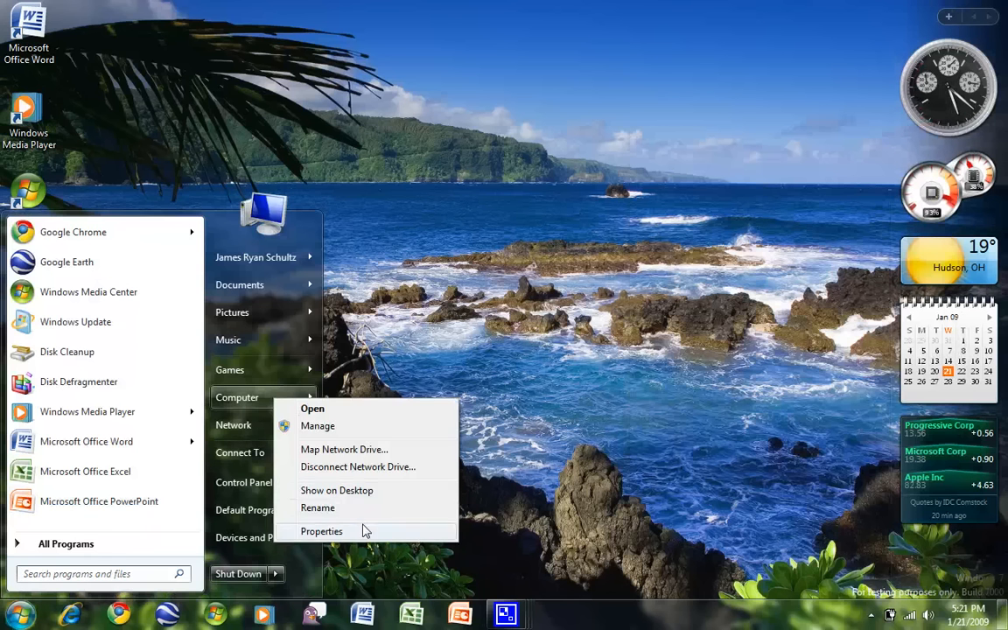
{"action": "left_click", "coordinate": [322, 532]}
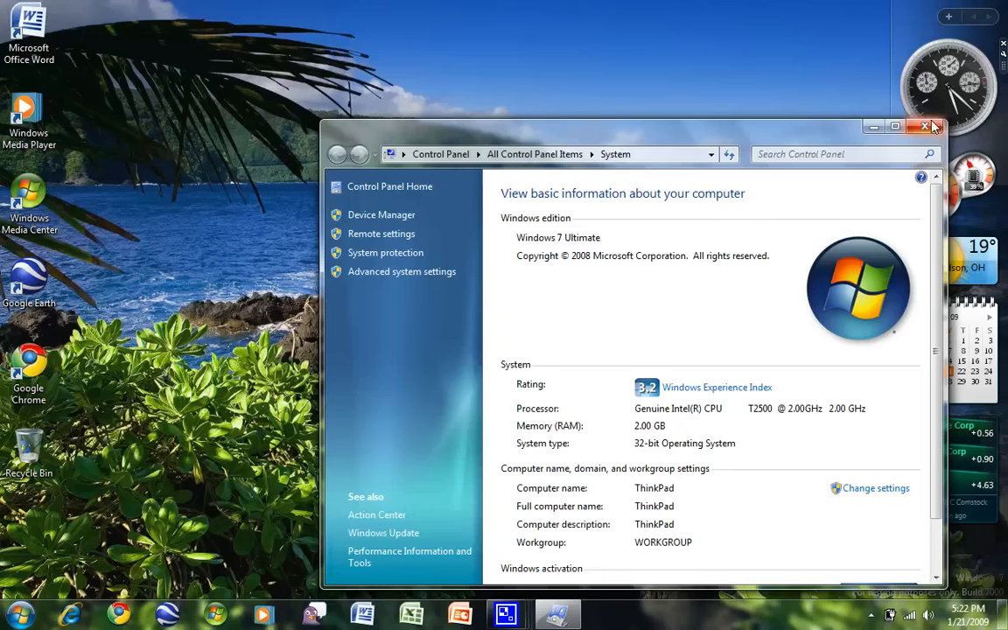
{"action": "left_click", "coordinate": [17, 616]}
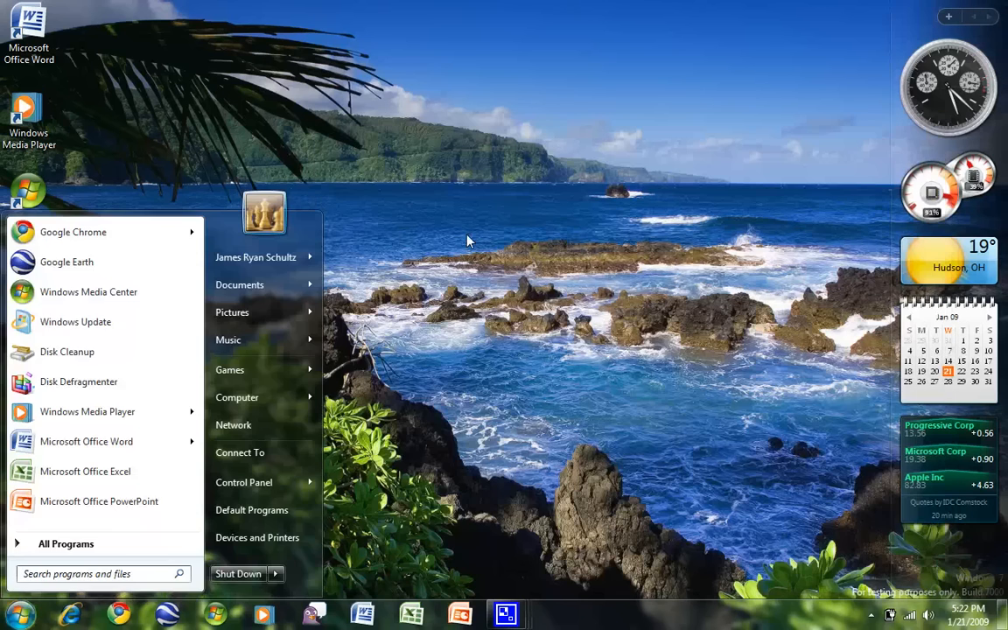
Step: Dismiss the Start menu to show the desktop
{"action": "left_click", "coordinate": [469, 241]}
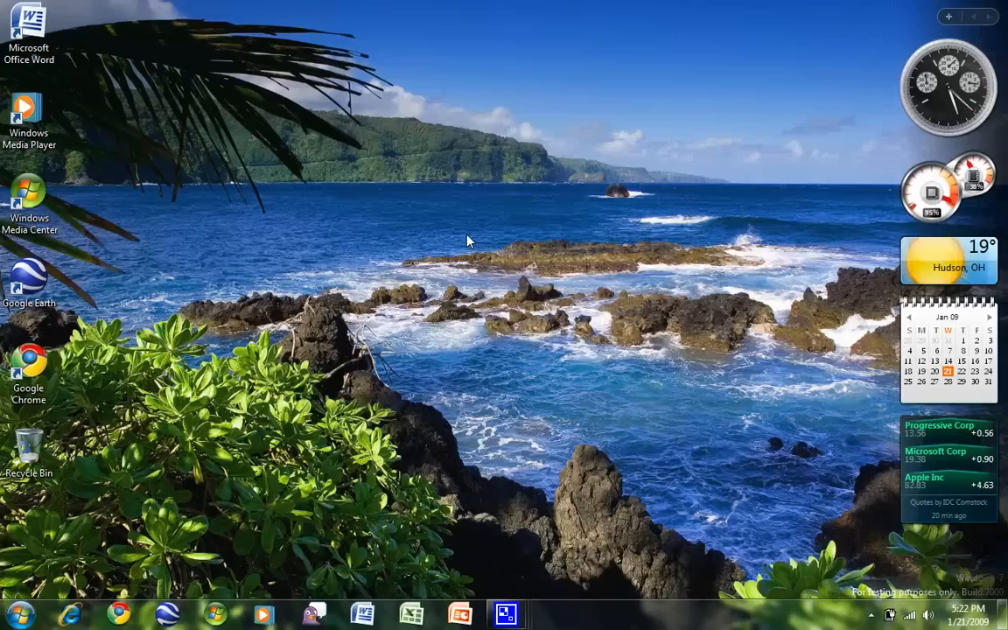
{"action": "mouse_move", "coordinate": [533, 627]}
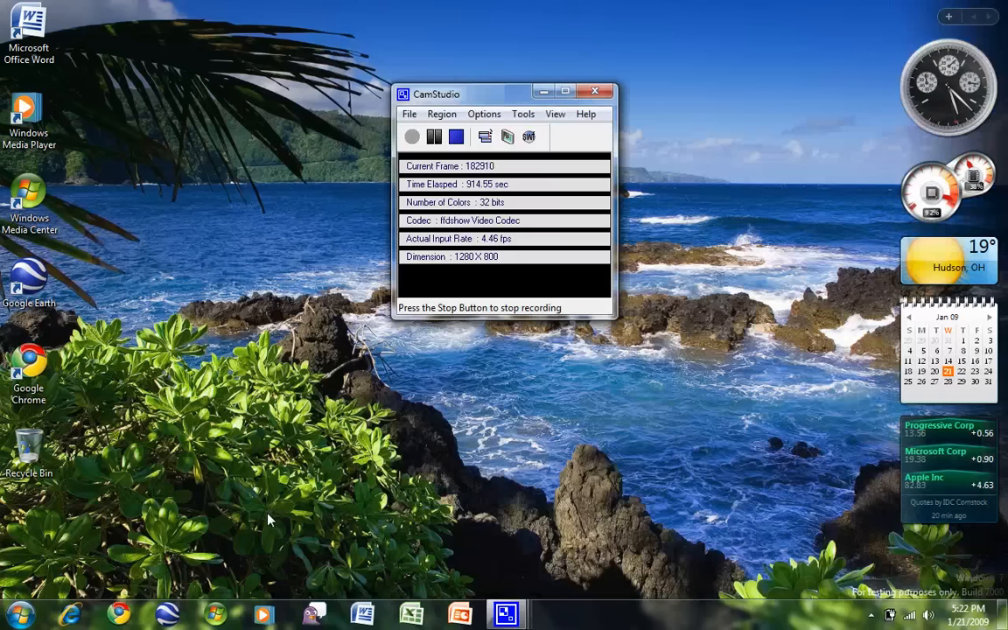
{"action": "mouse_move", "coordinate": [505, 612]}
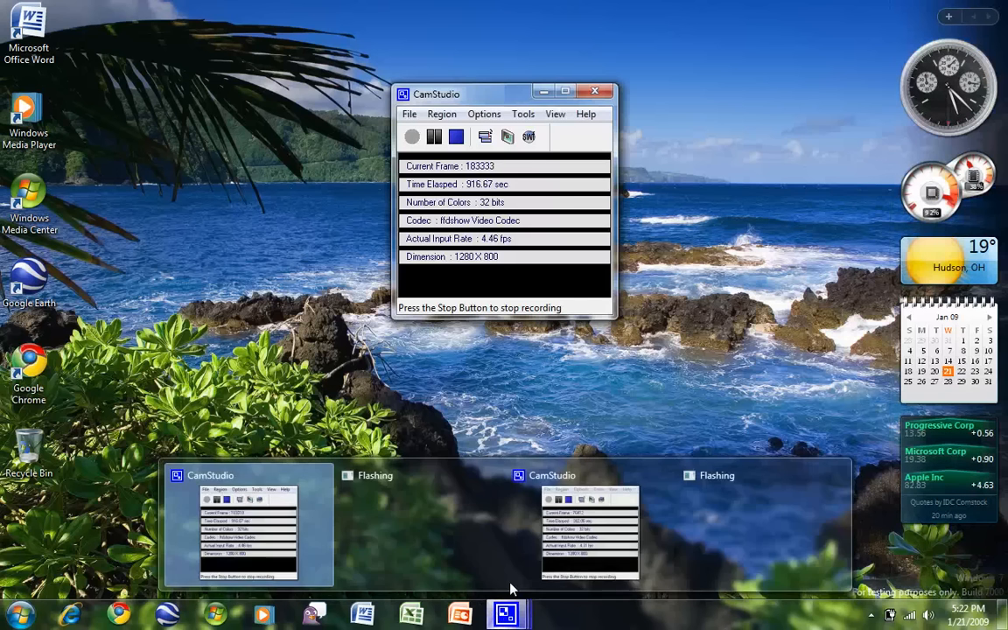